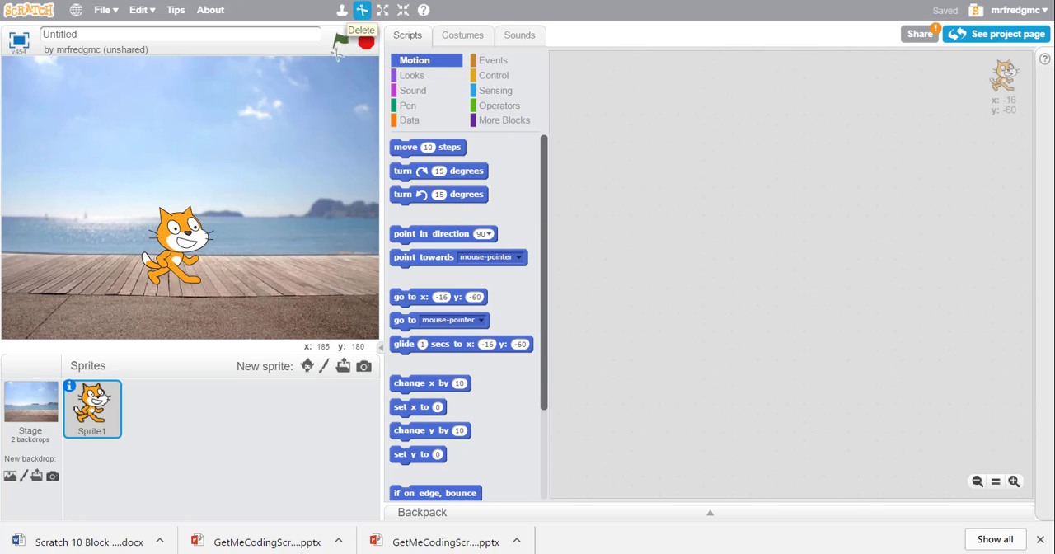
mouse_move(181, 149)
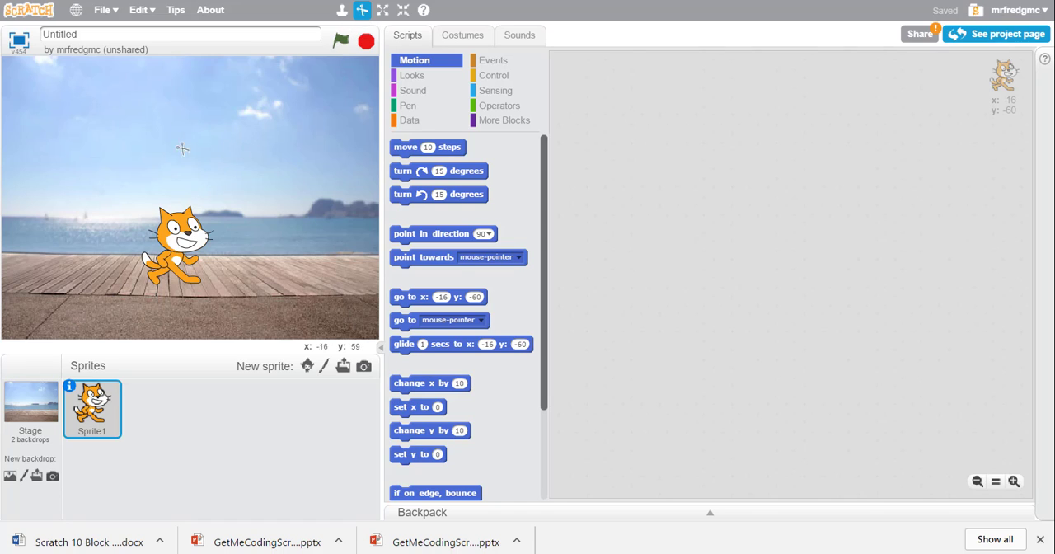
mouse_move(211, 154)
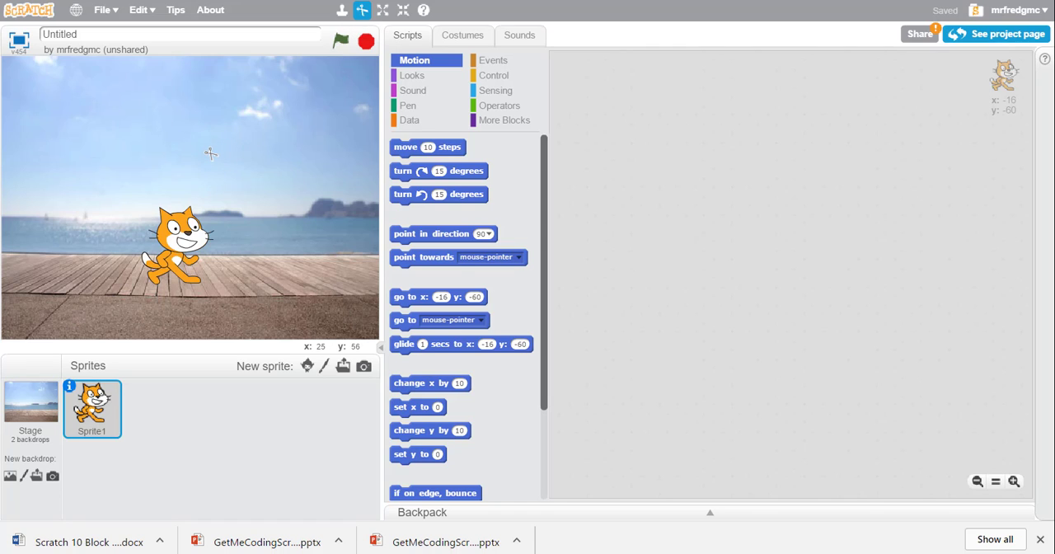
mouse_move(221, 142)
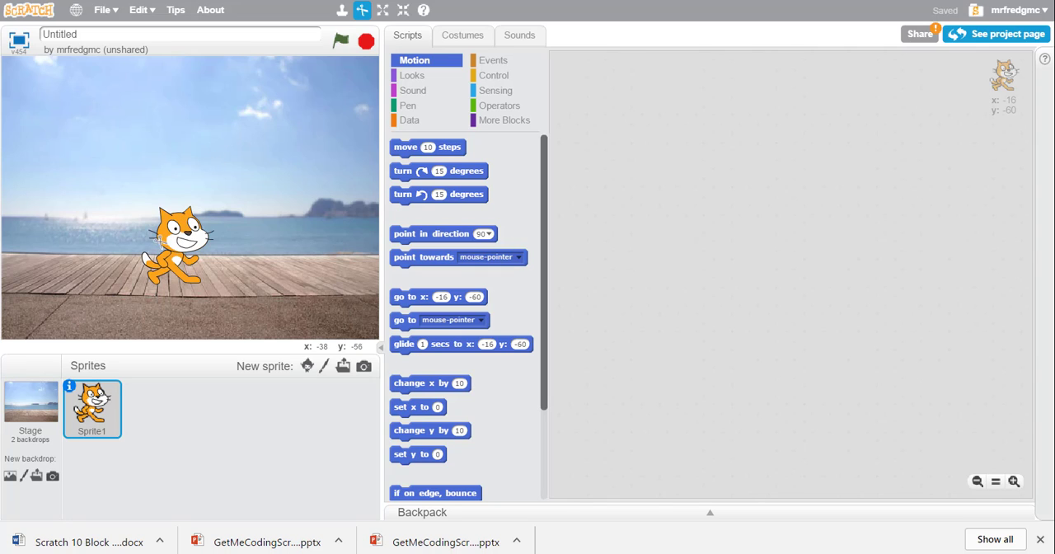
Delete the cat sprite, leaving only the beach backdrop on the stage.
left_click(30, 411)
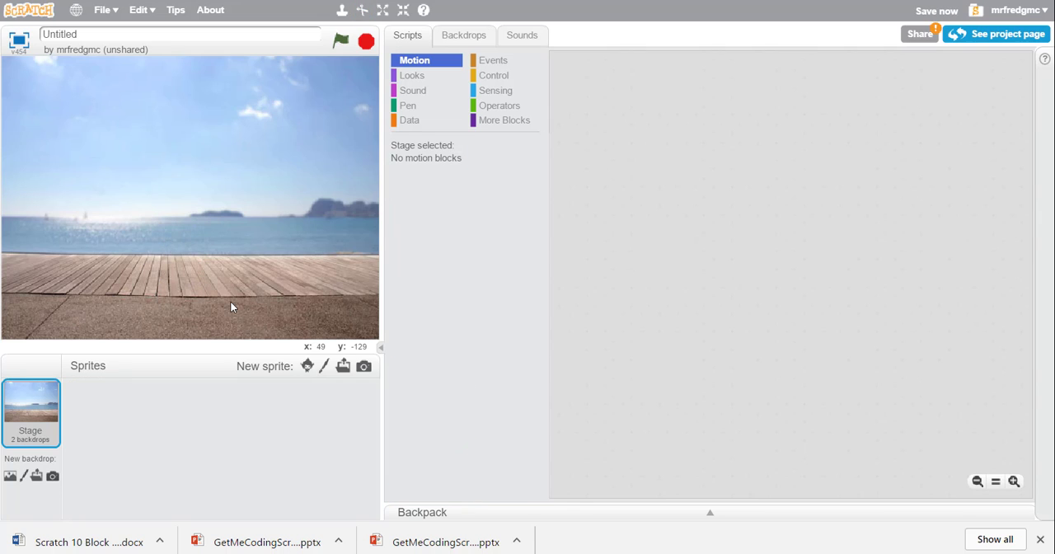
mouse_move(138, 353)
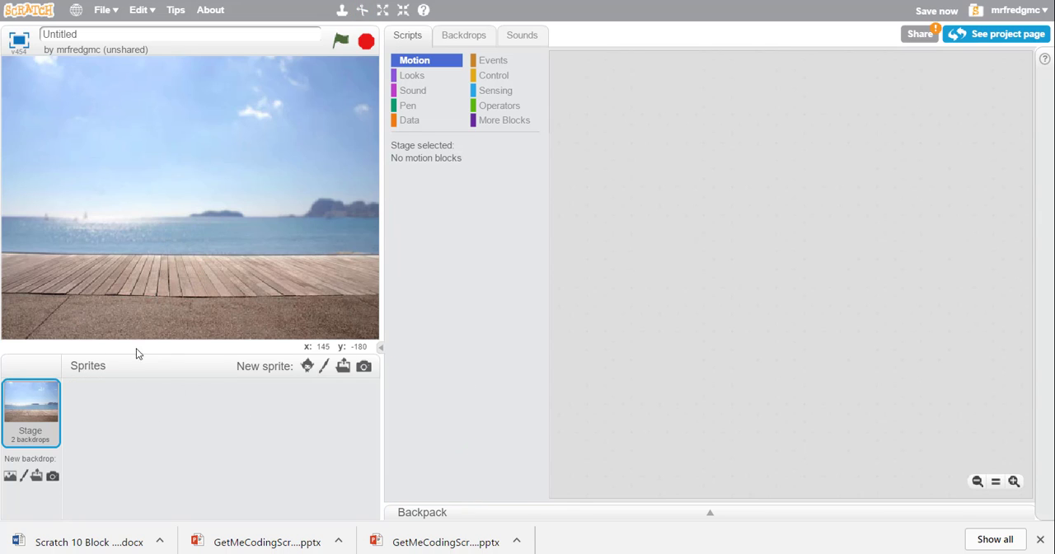
mouse_move(165, 427)
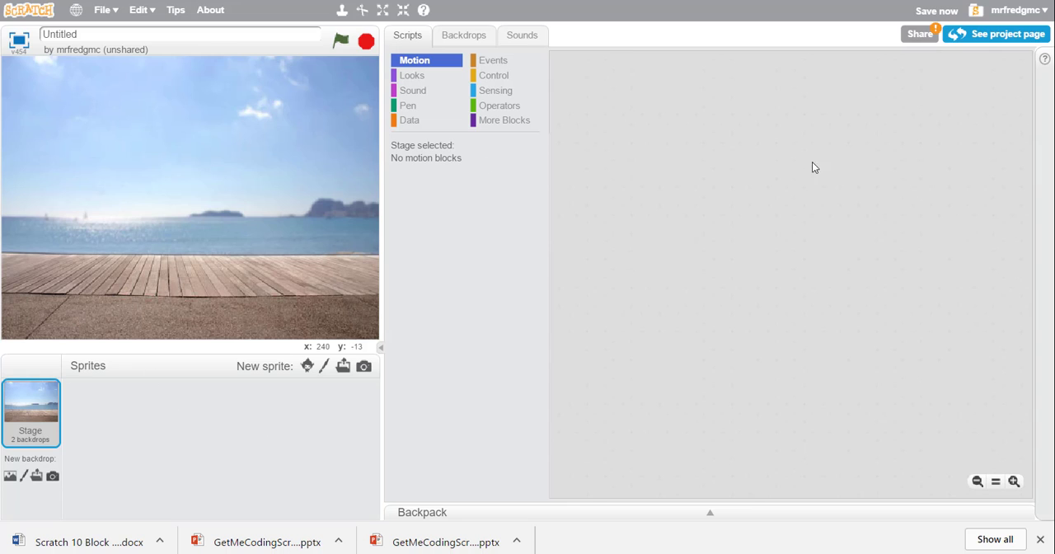
mouse_move(864, 213)
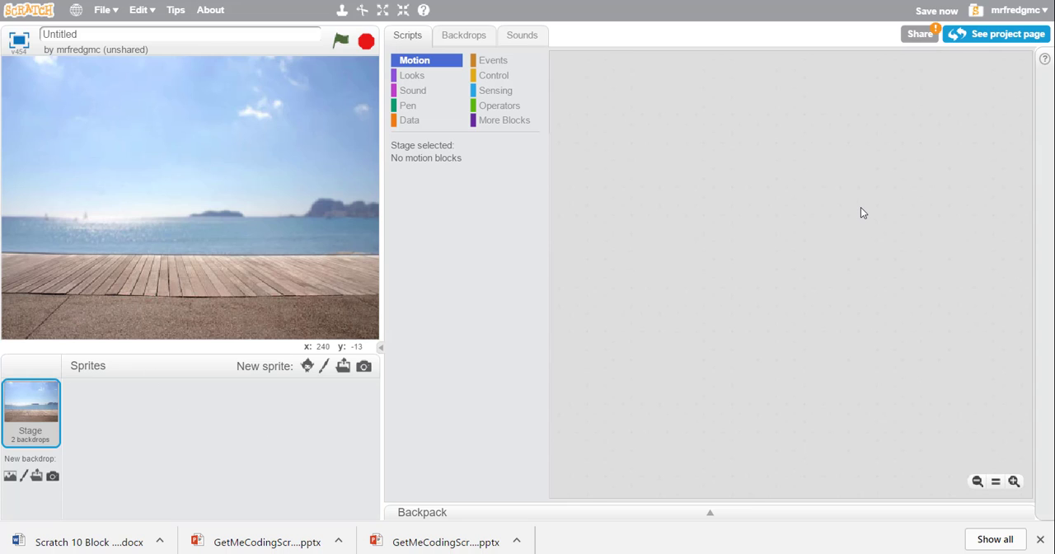
mouse_move(36, 441)
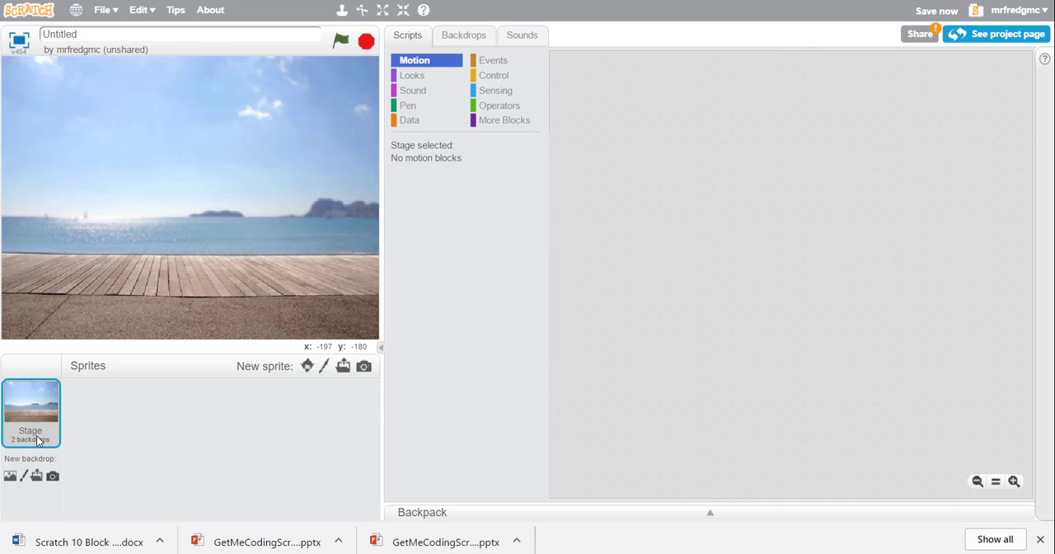
mouse_move(214, 398)
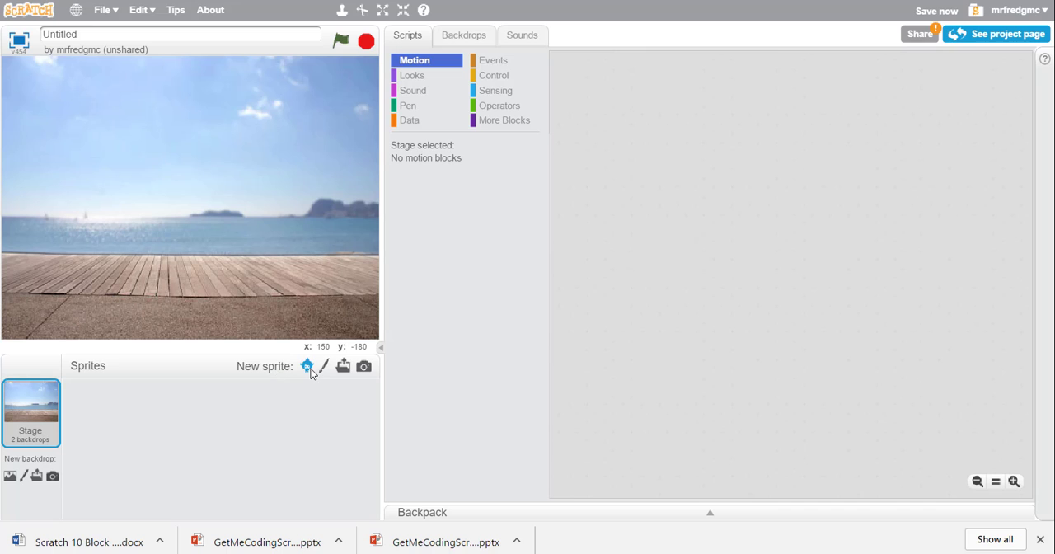
mouse_move(307, 366)
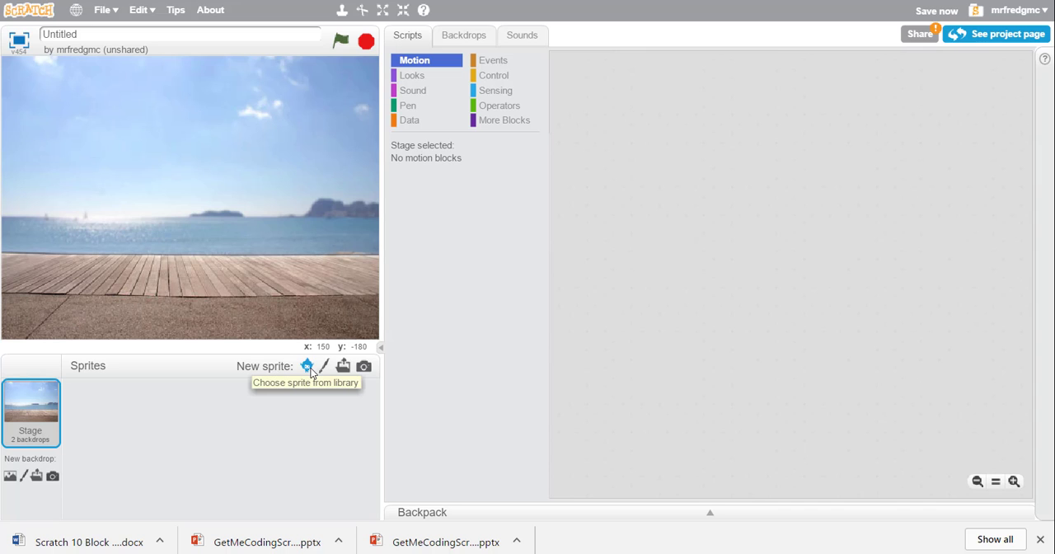
left_click(307, 366)
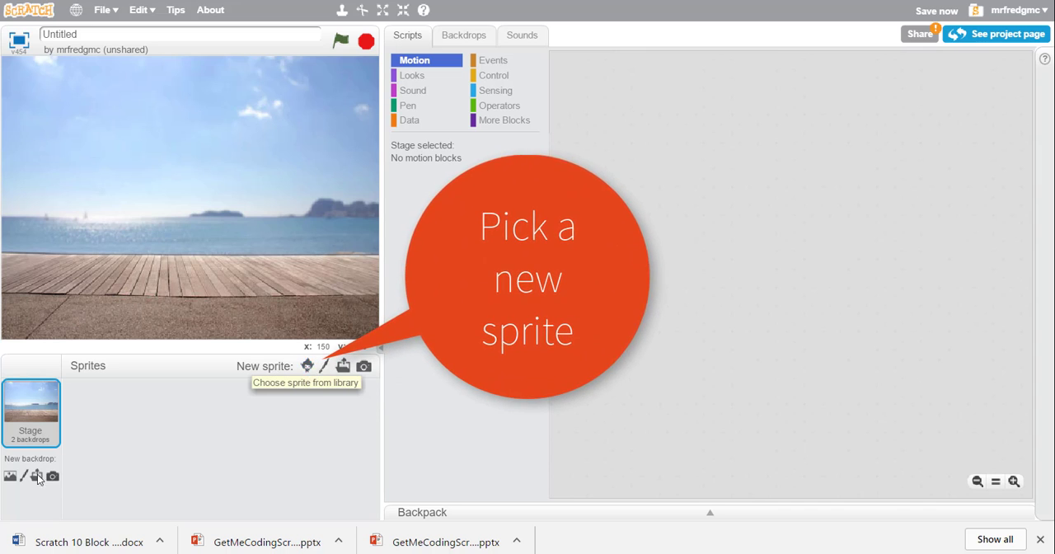
mouse_move(325, 366)
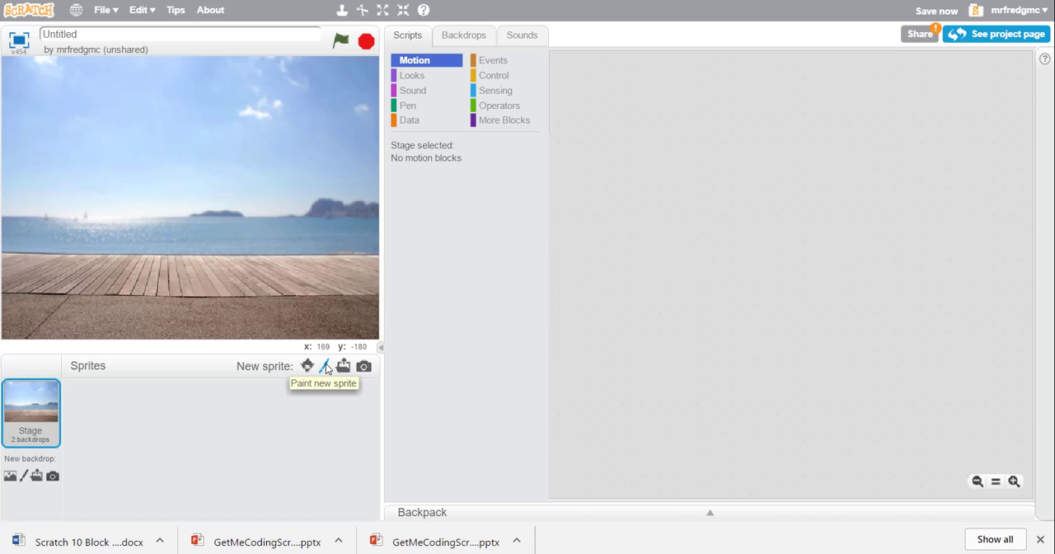
mouse_move(330, 370)
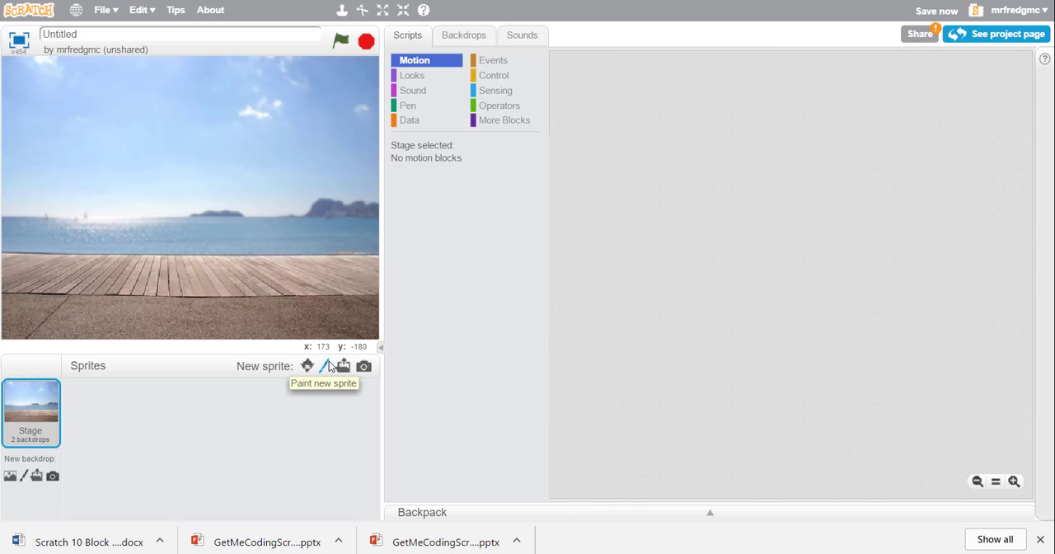
mouse_move(323, 366)
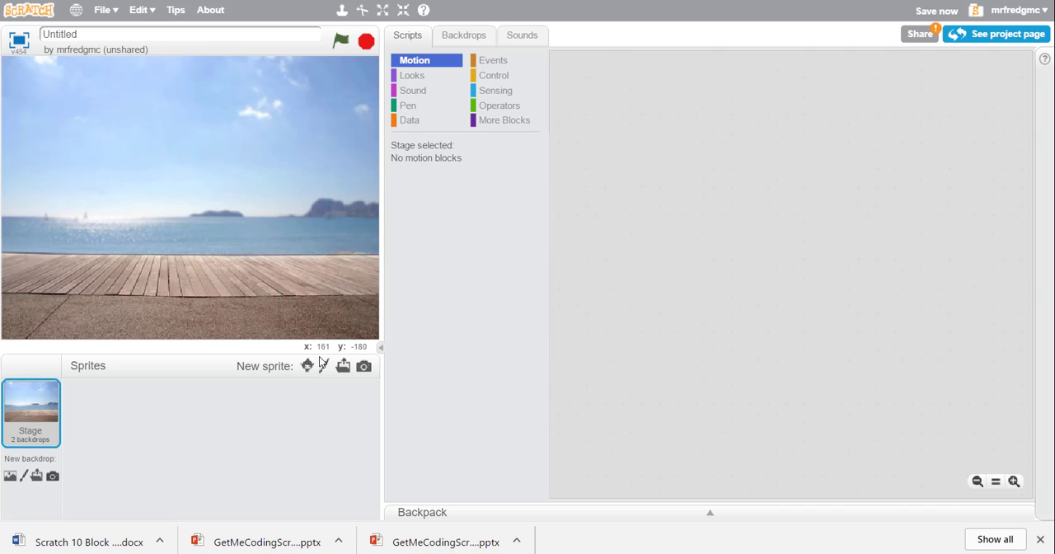
mouse_move(325, 387)
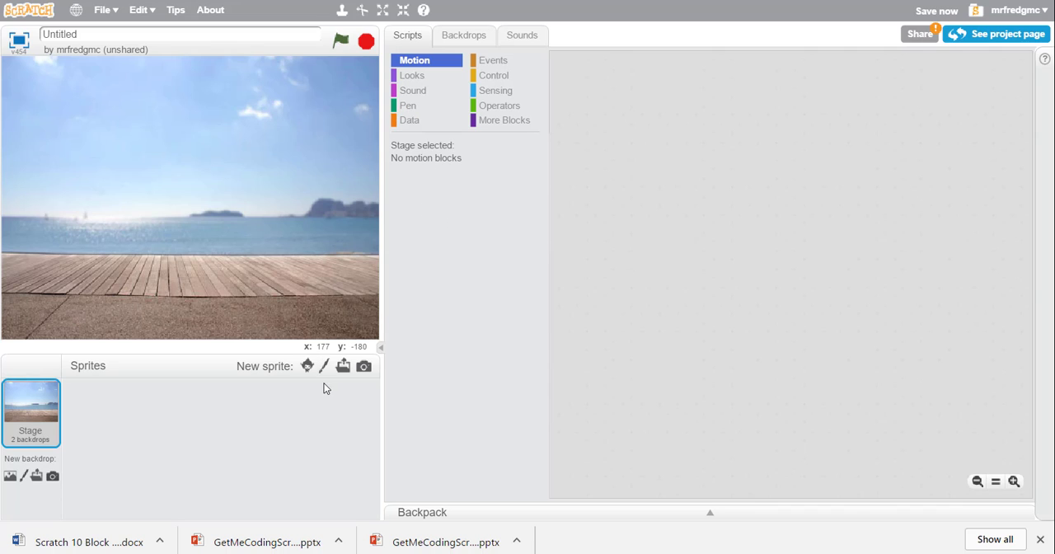
mouse_move(307, 366)
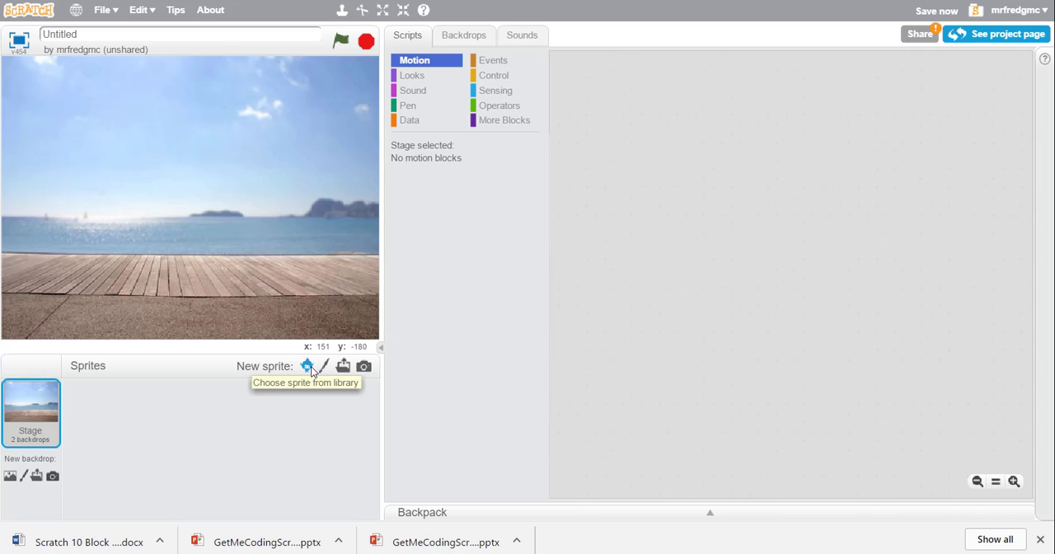
Add the Helicopter sprite from the sprite library as the project's only sprite.
left_click(307, 366)
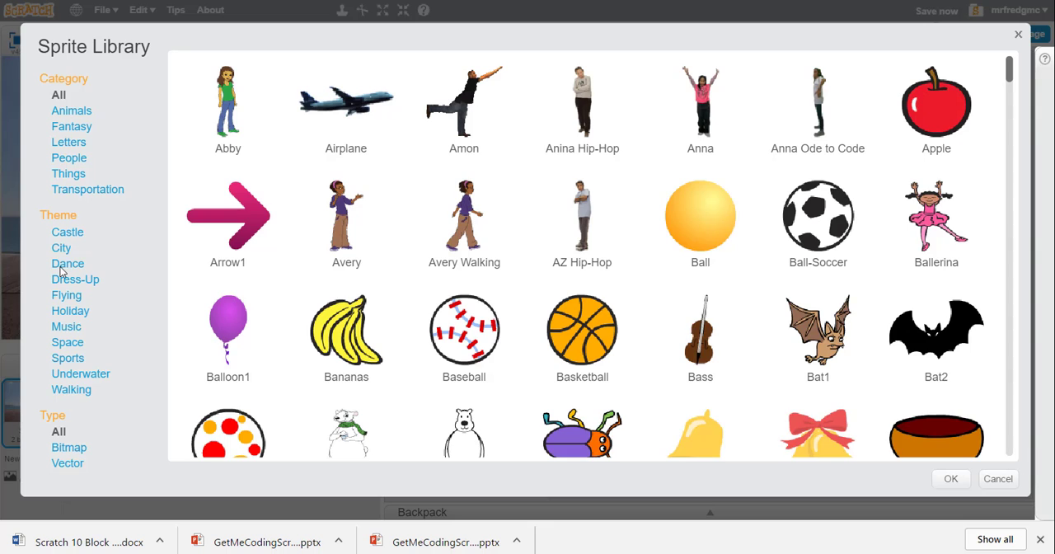
mouse_move(676, 307)
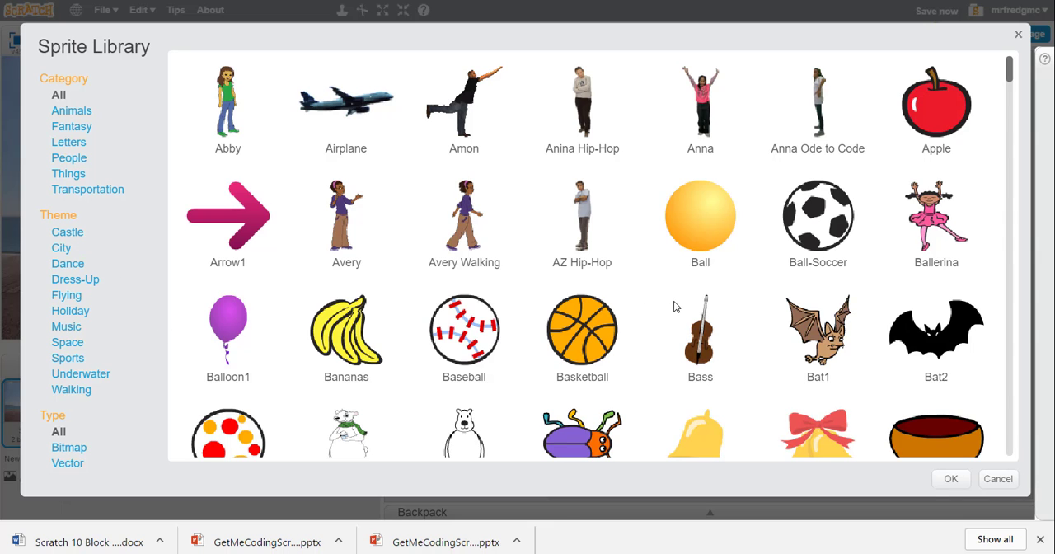
scroll("down", 3)
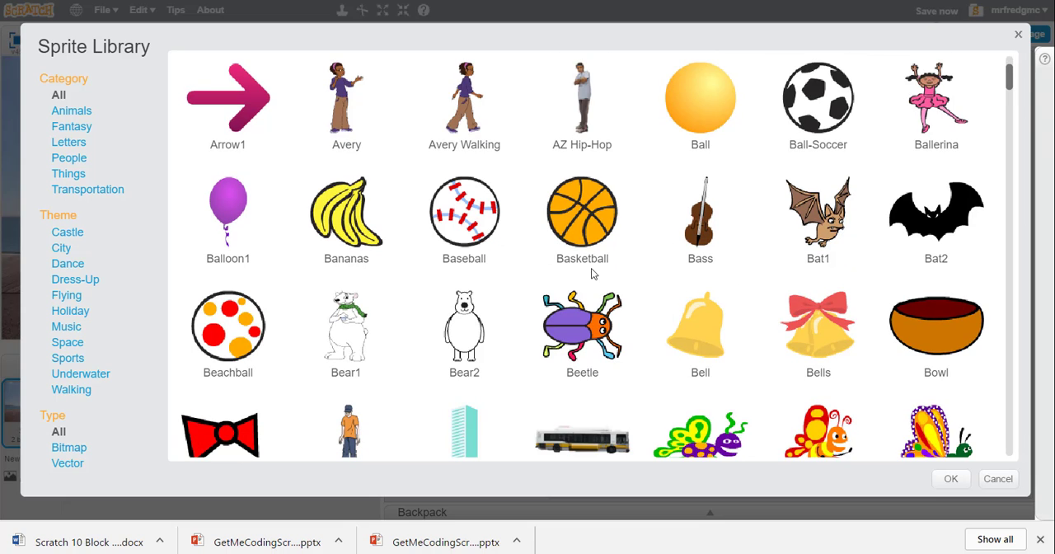
mouse_move(349, 112)
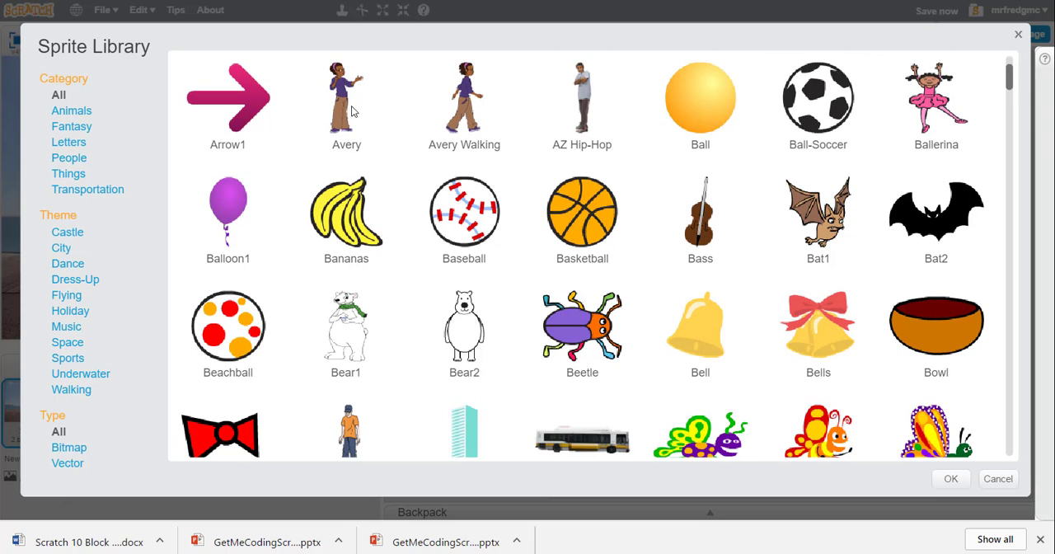
scroll("down", 3)
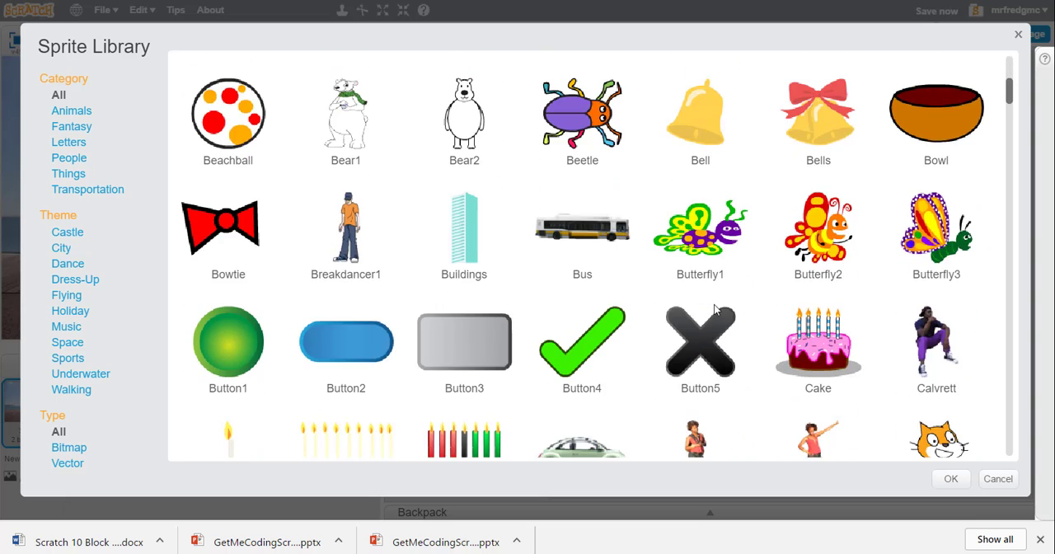
scroll("down", 3)
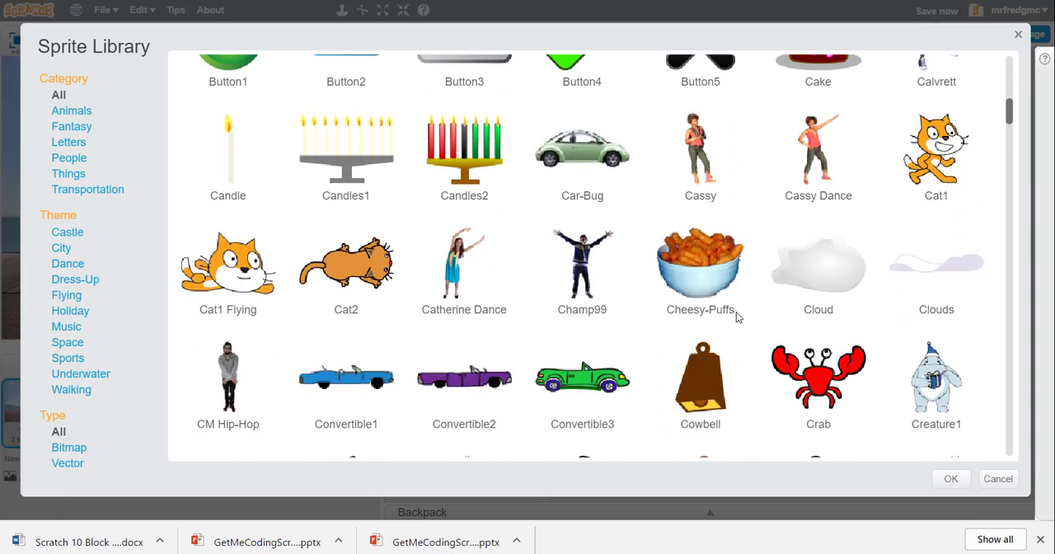
scroll("down", 3)
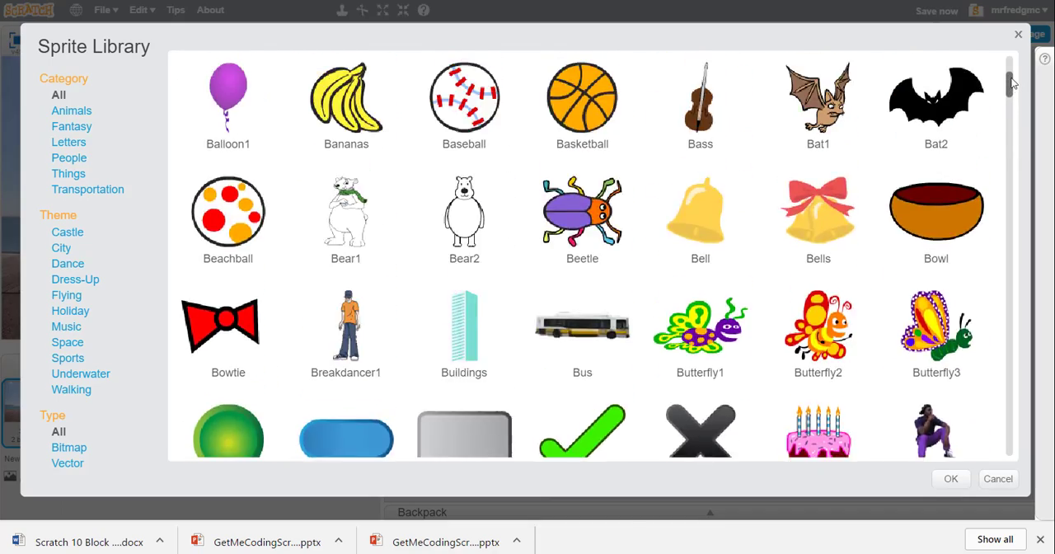
scroll("down", 3)
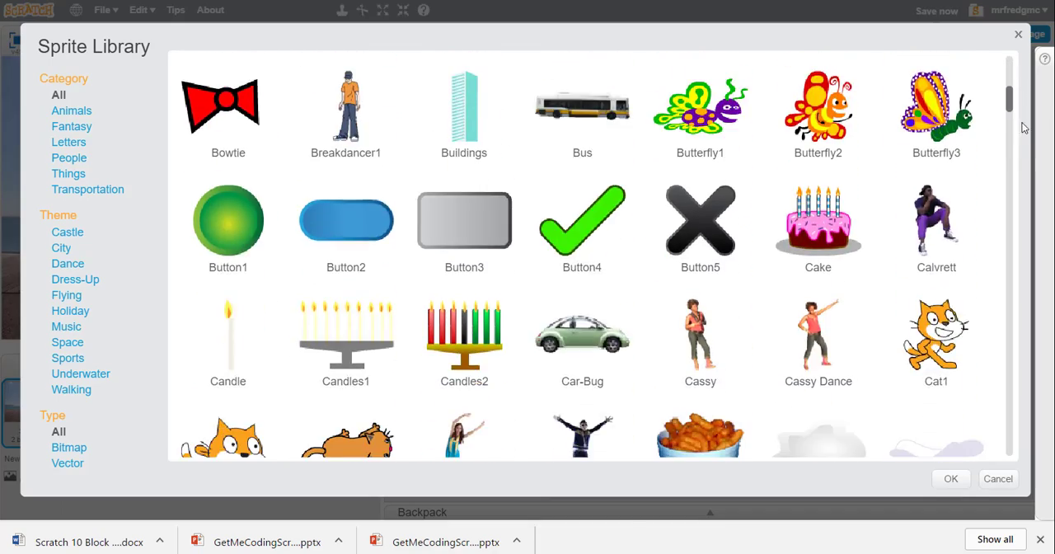
scroll("down", 3)
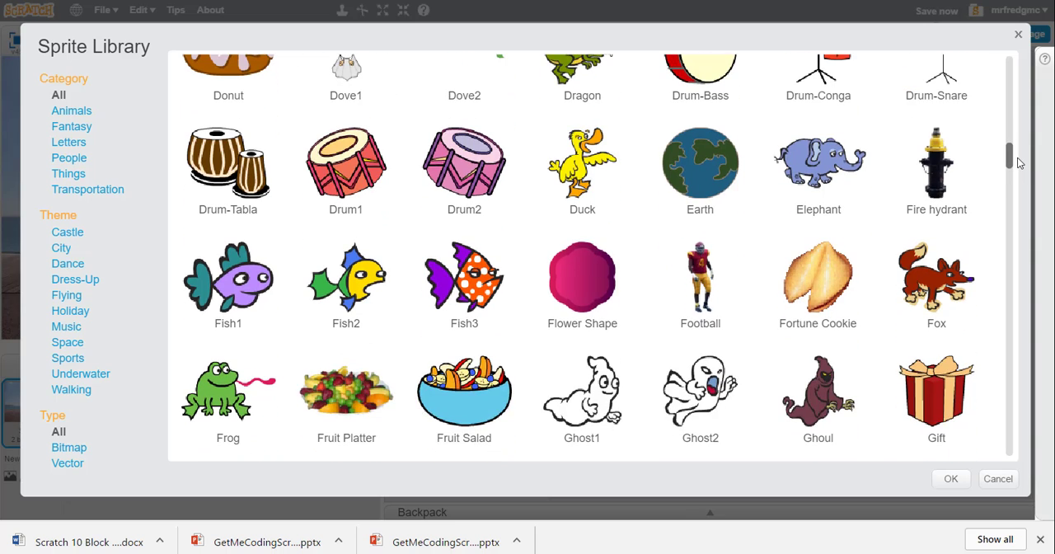
scroll("down", 3)
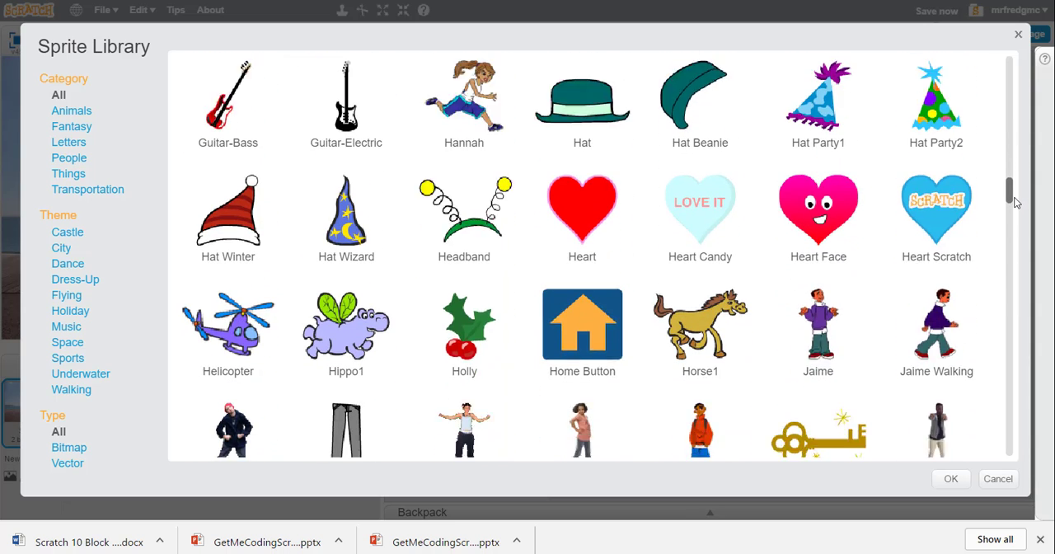
scroll("down", 3)
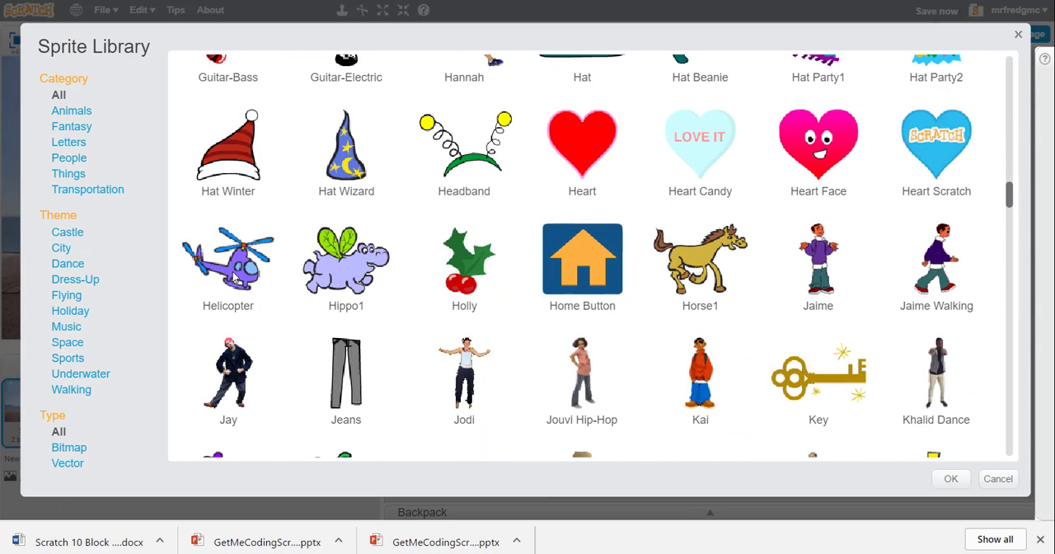
left_click(228, 261)
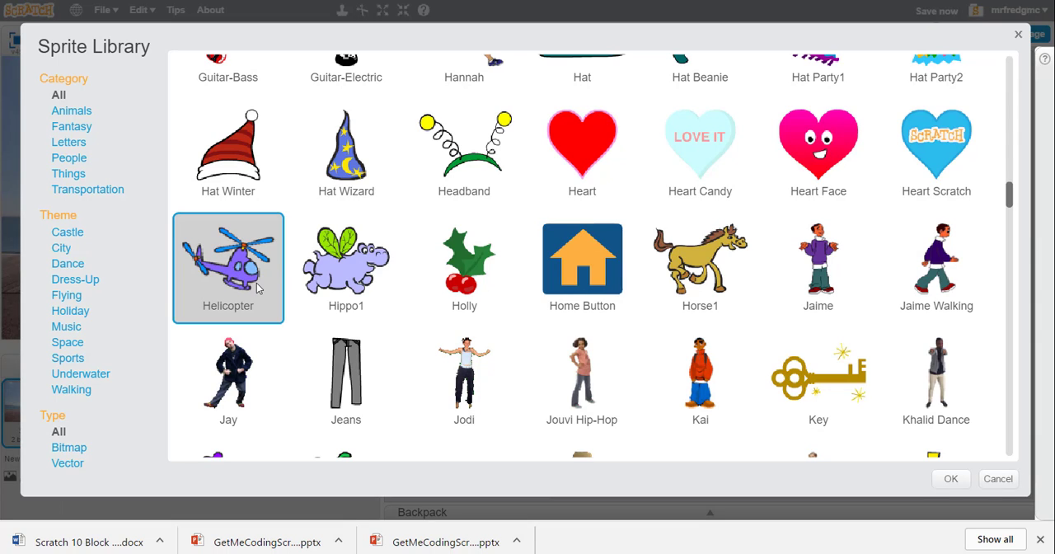
mouse_move(261, 272)
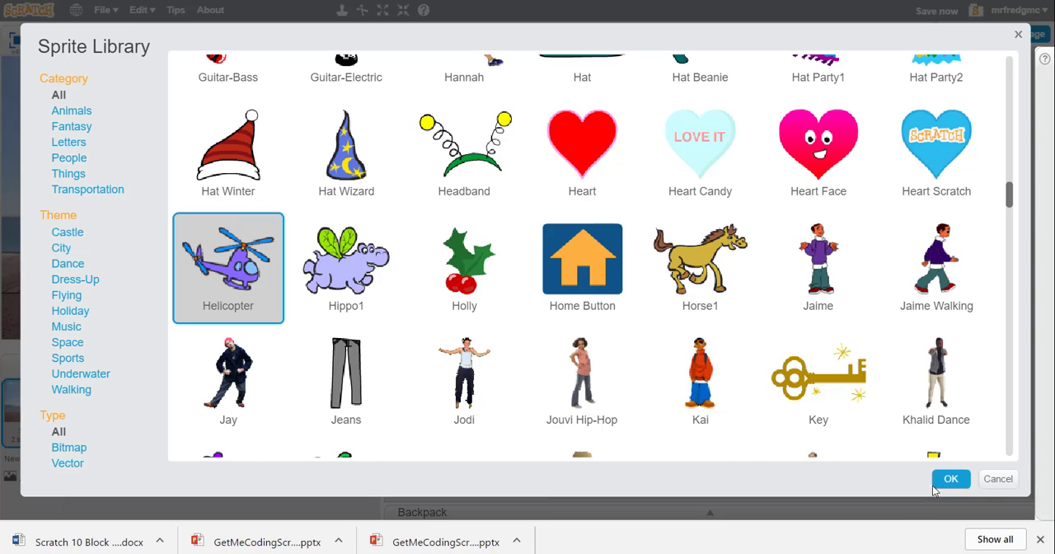
left_click(950, 478)
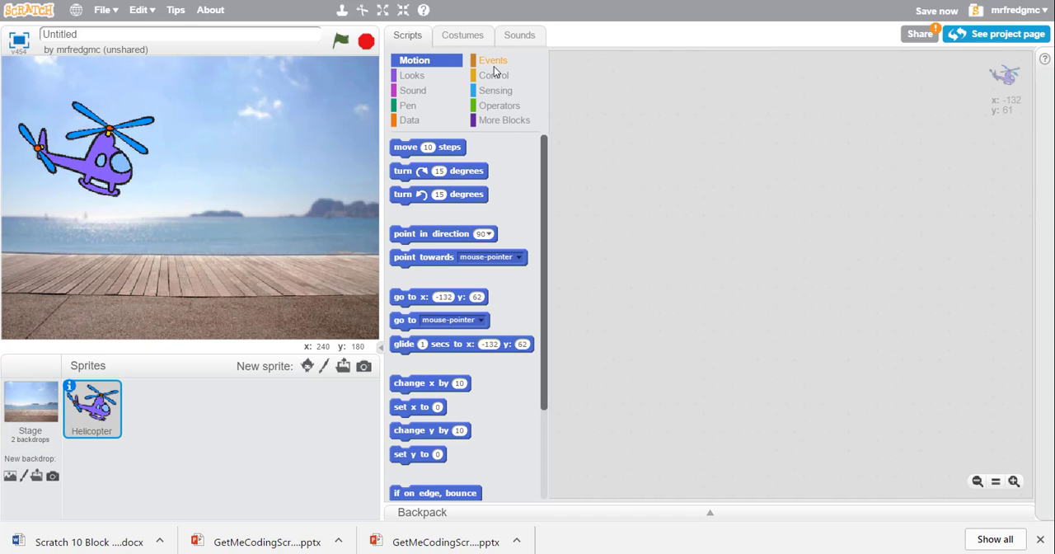
Start a 'when green flag clicked' script, test a move block under it, then detach the move block.
left_click(492, 59)
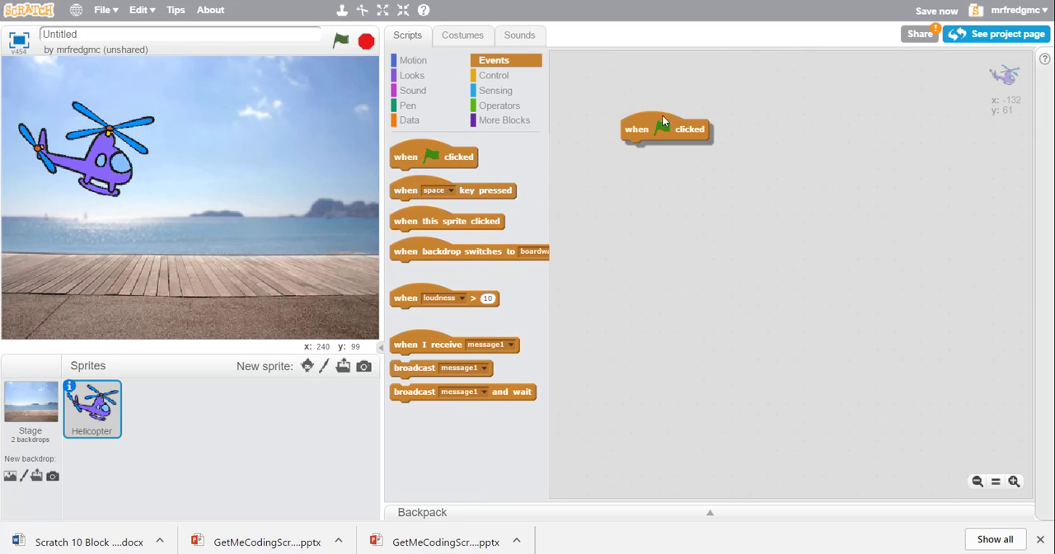
left_click(414, 59)
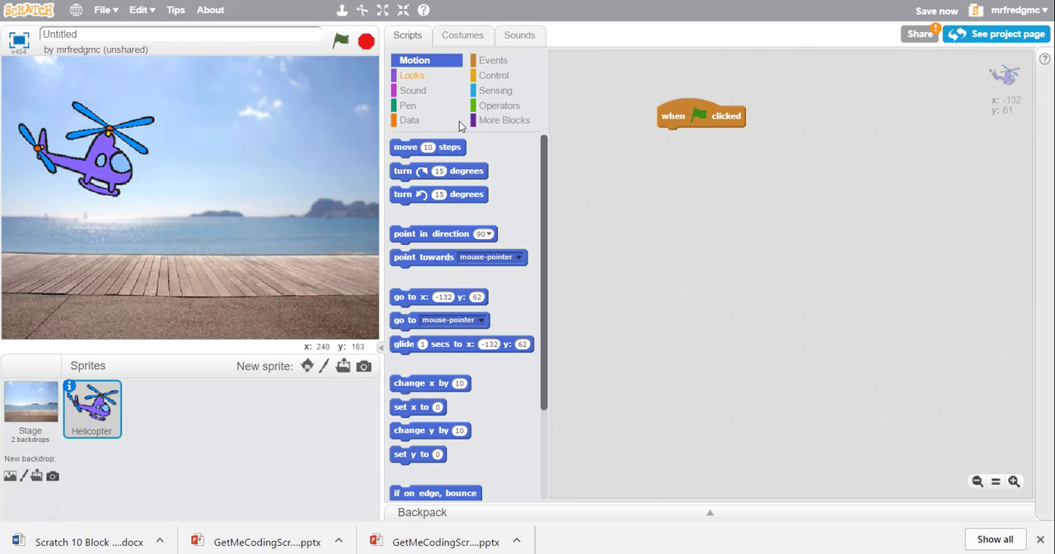
left_click_drag(428, 146, 705, 149)
type("100")
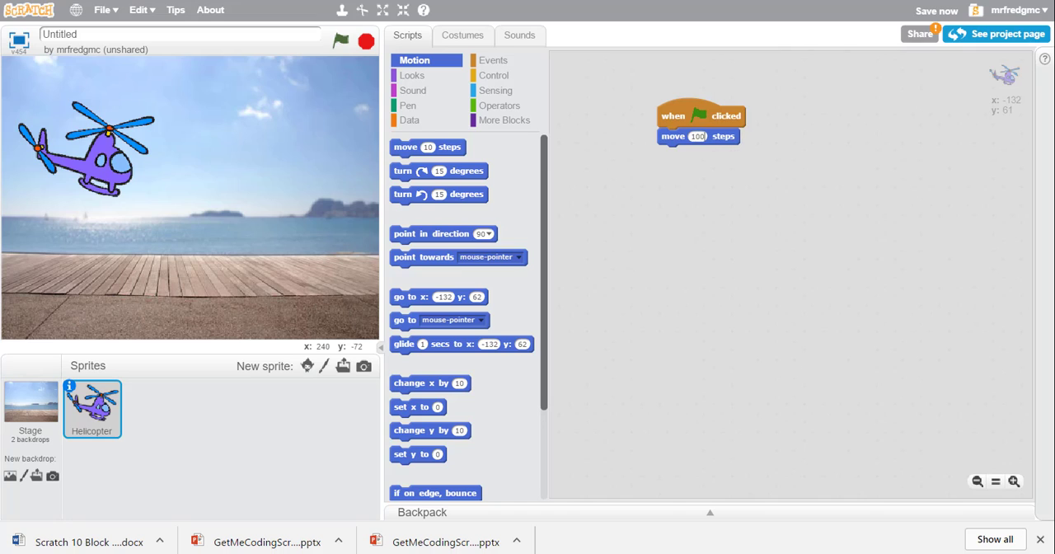
left_click(341, 41)
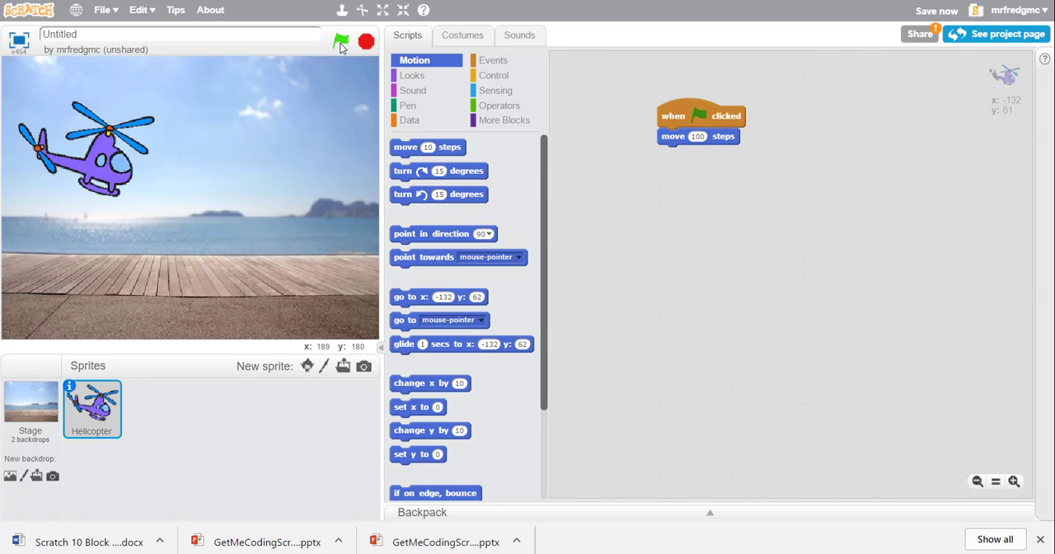
left_click(341, 41)
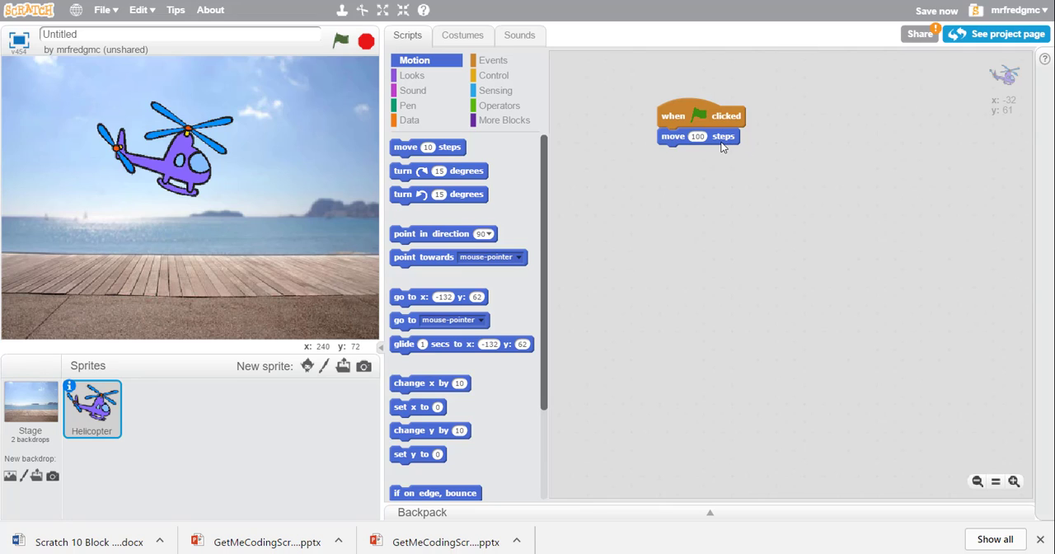
left_click_drag(699, 135, 702, 158)
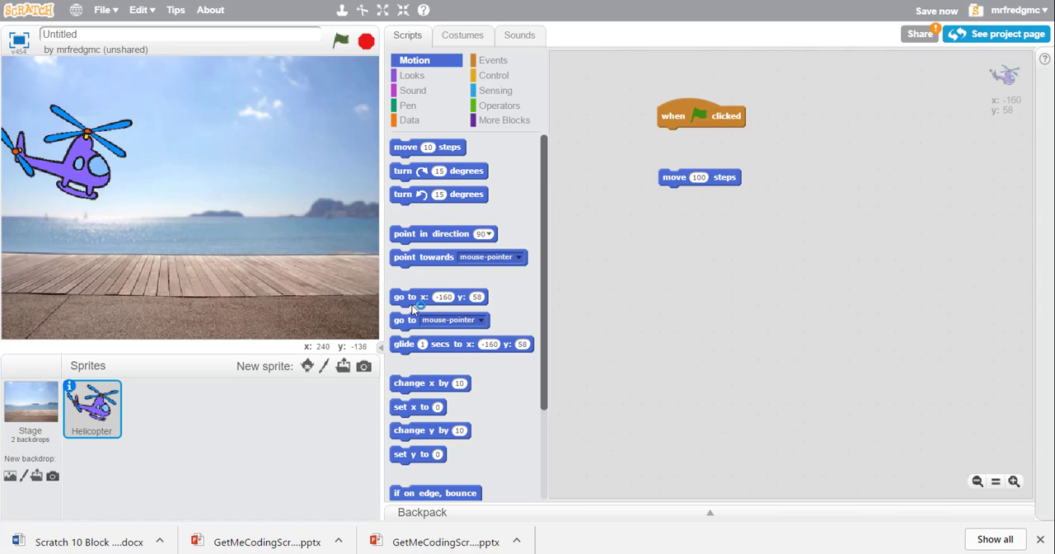
Place the helicopter at the stage's left edge and attach 'go to x:-214 y:51' under the flag block.
left_click_drag(79, 165, 165, 165)
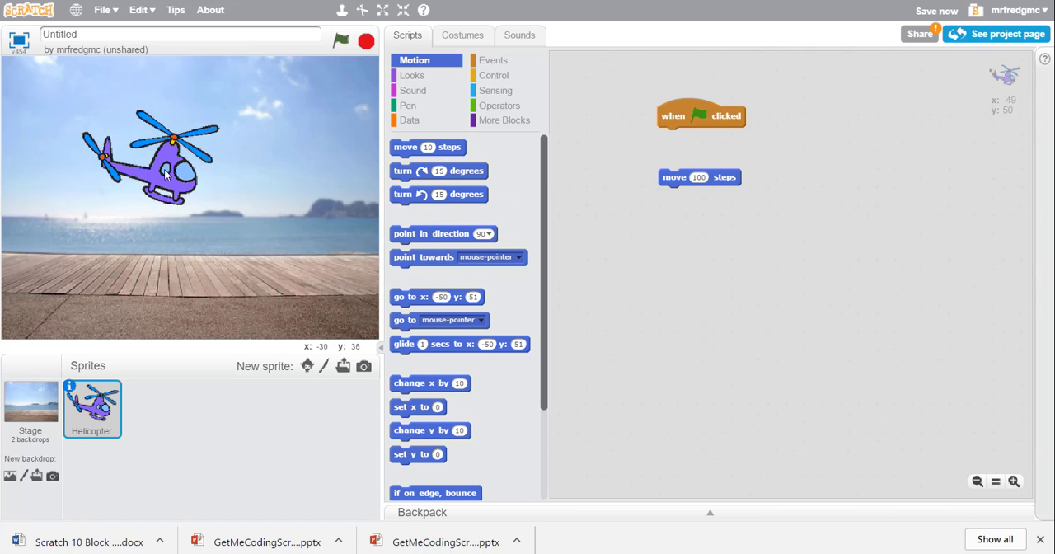
left_click_drag(165, 173, 33, 165)
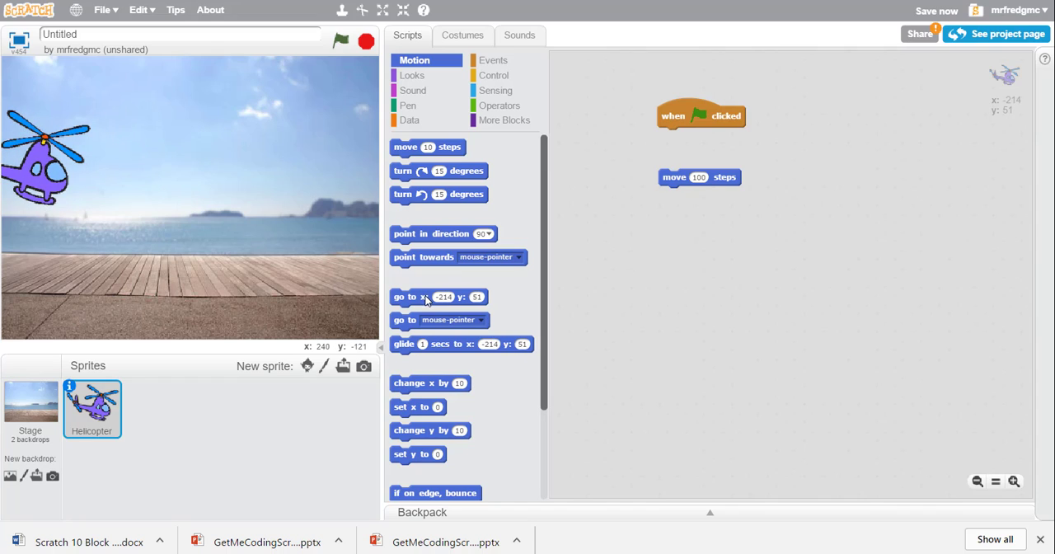
left_click_drag(439, 297, 701, 135)
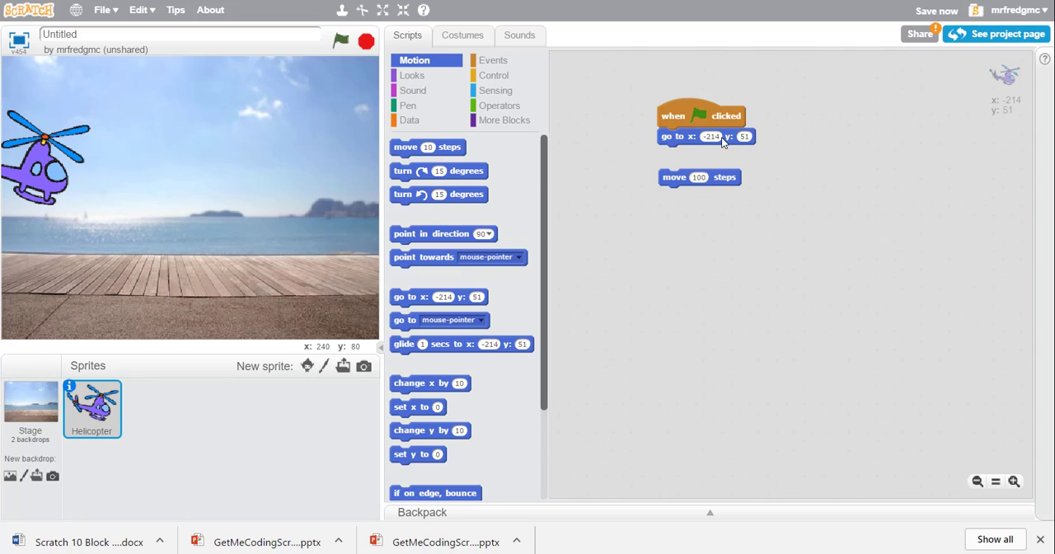
mouse_move(750, 144)
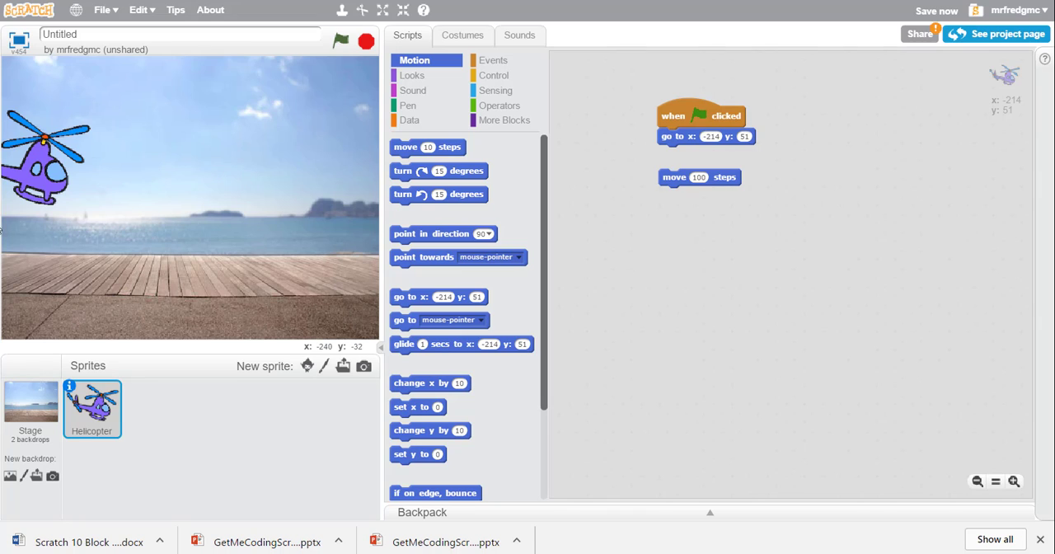
mouse_move(53, 222)
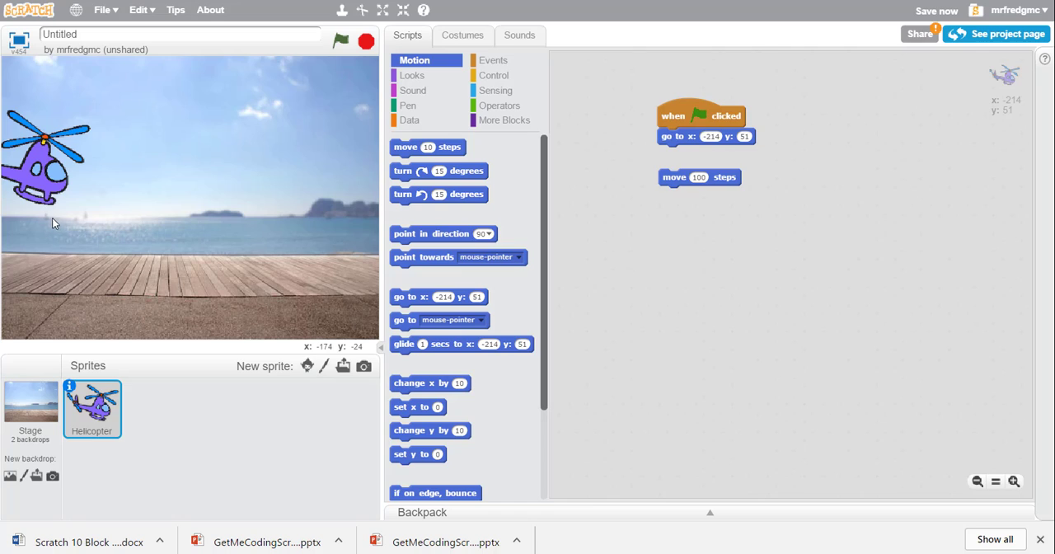
mouse_move(51, 222)
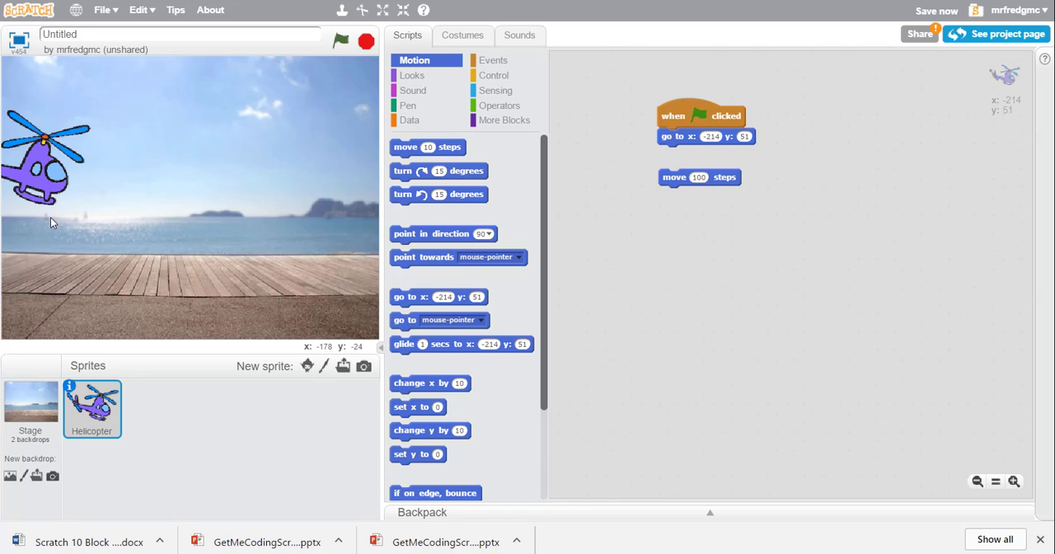
mouse_move(320, 350)
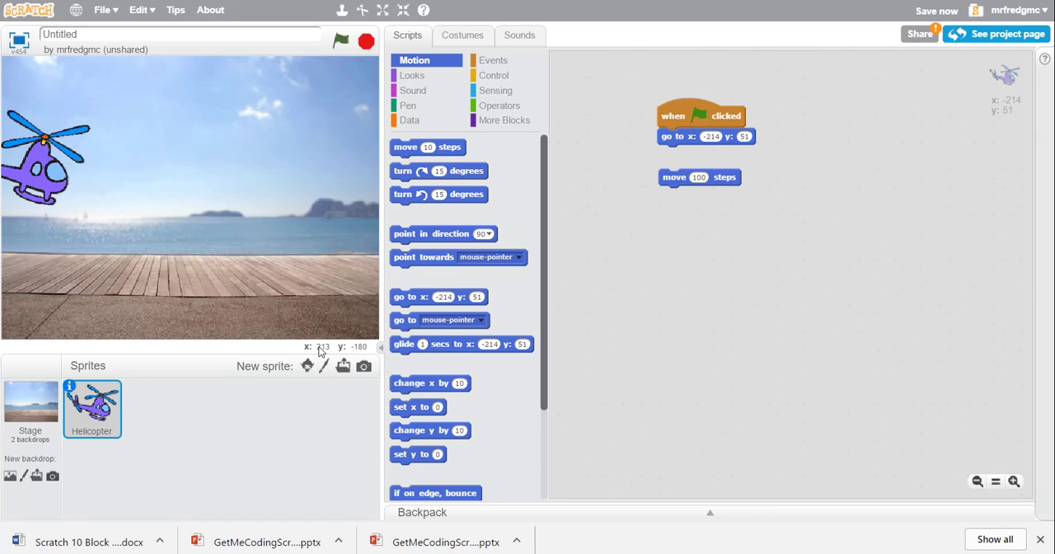
mouse_move(389, 396)
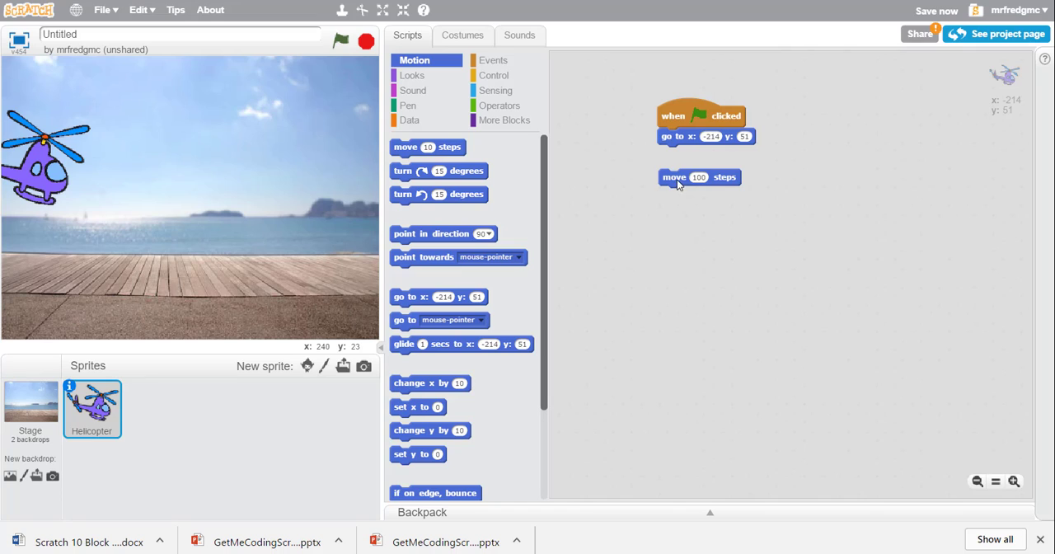
Join 'move 100 steps' beneath the go-to block and run the script, shifting the helicopter to x -114.
left_click_drag(675, 176, 675, 152)
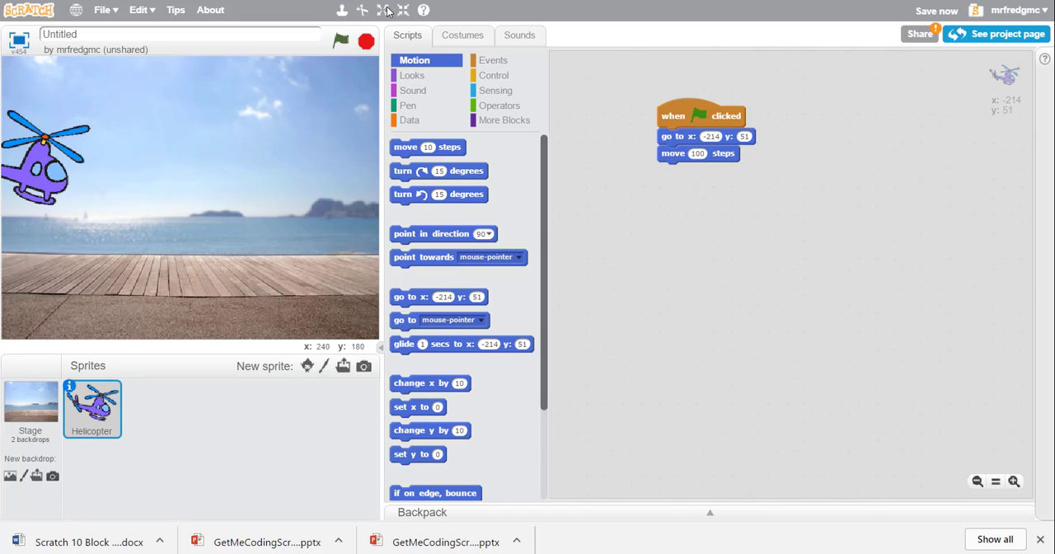
left_click(341, 41)
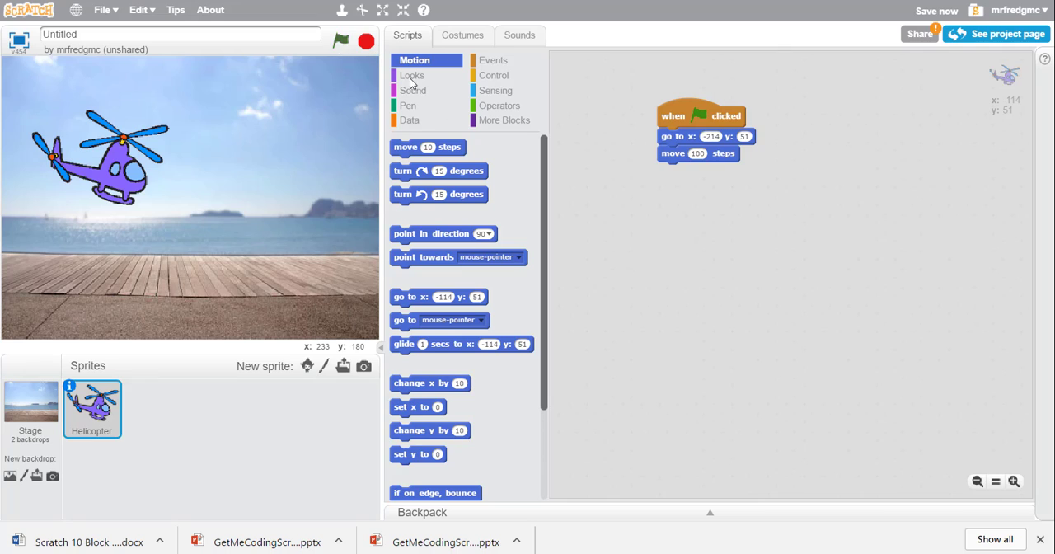
mouse_move(738, 171)
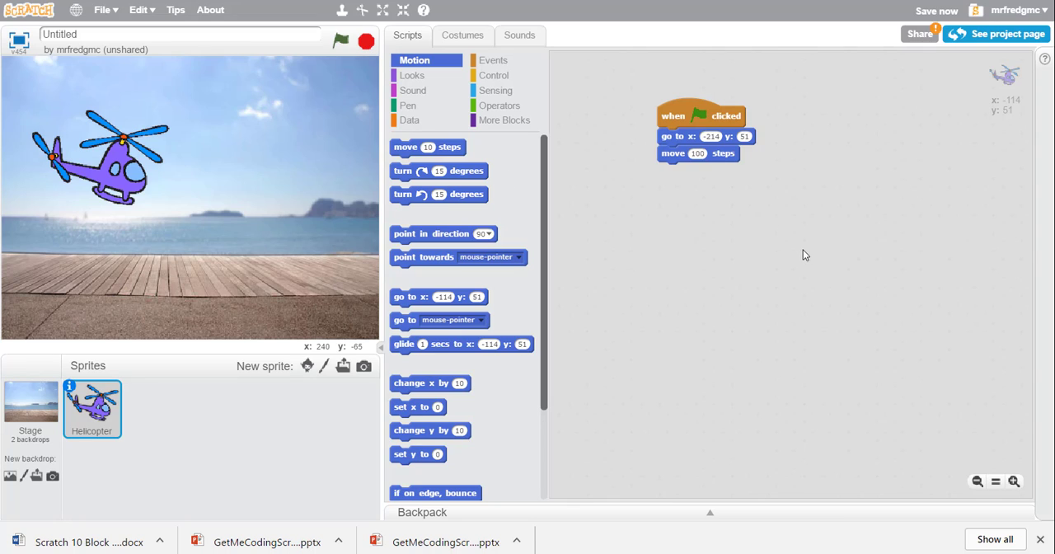
mouse_move(379, 58)
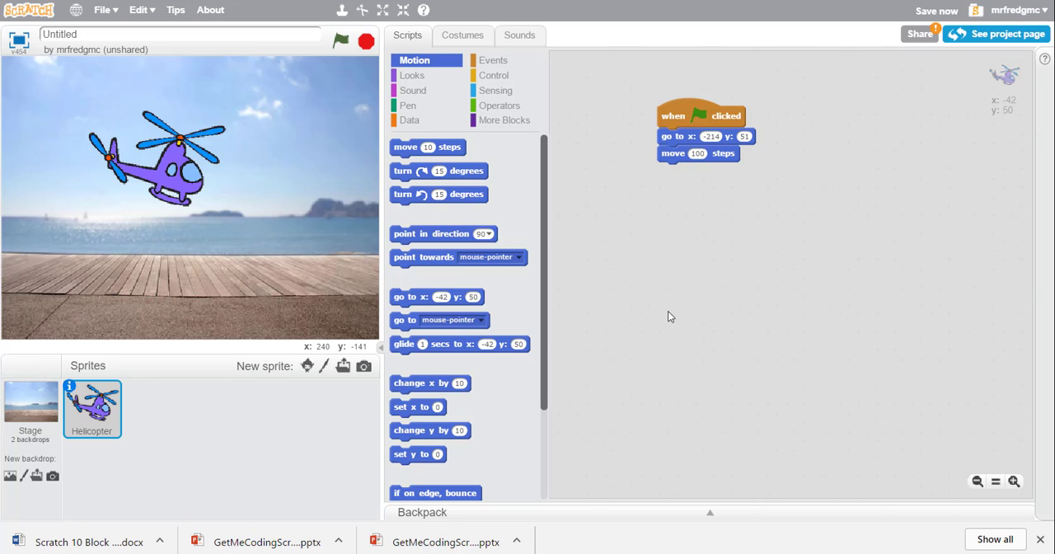
mouse_move(623, 284)
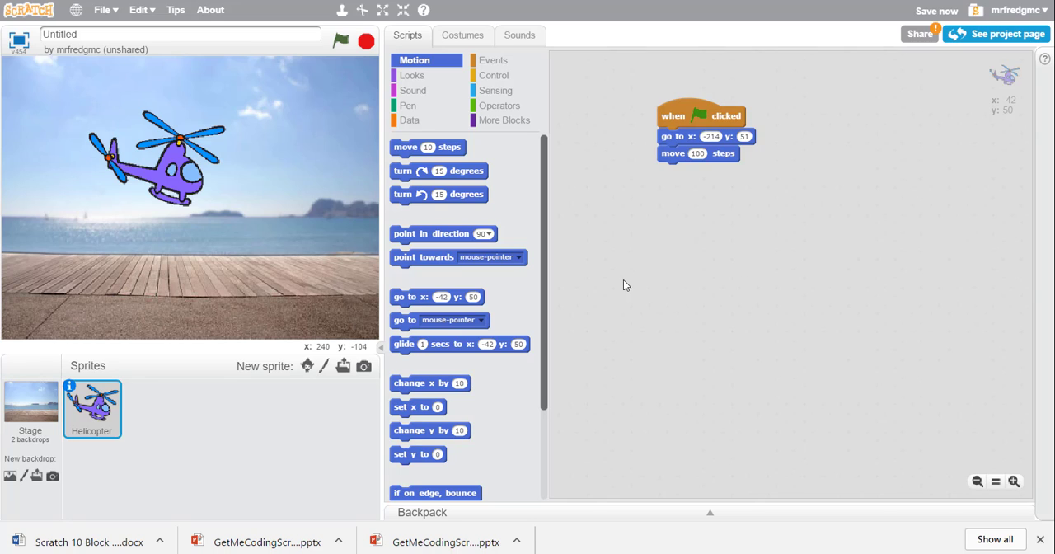
mouse_move(493, 76)
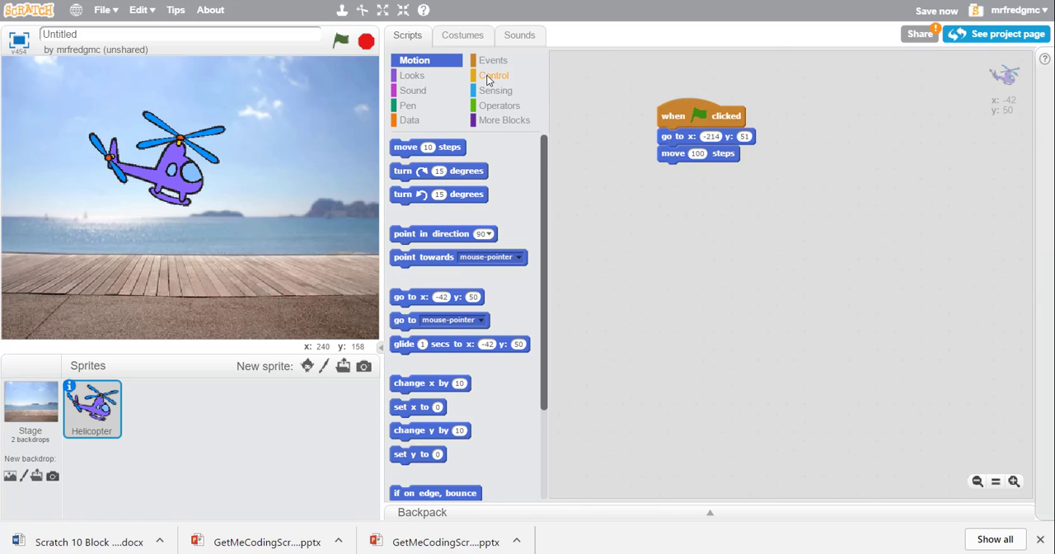
Drop a loose 'repeat 10' loop from the Control palette into the scripts area.
left_click(495, 76)
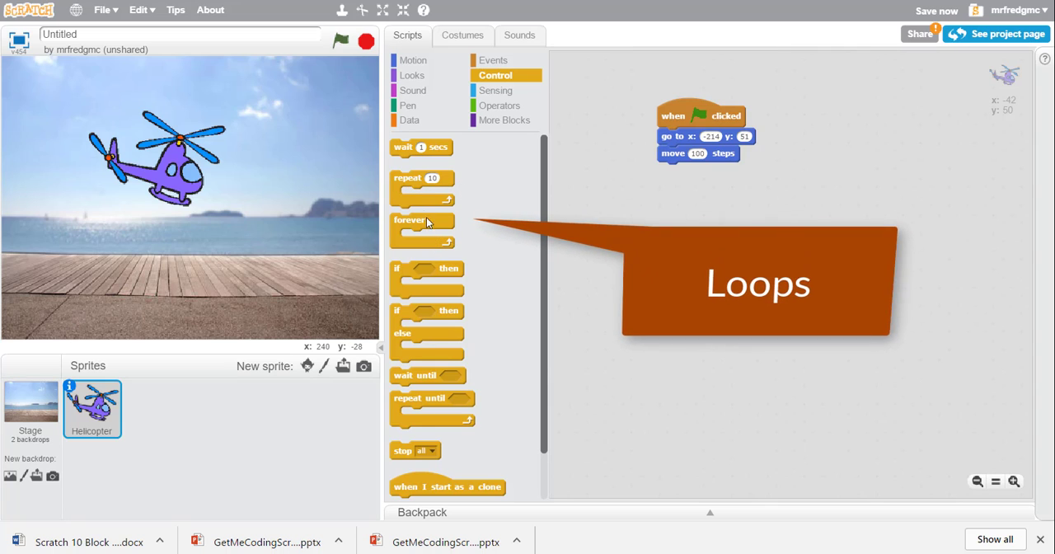
left_click_drag(422, 178, 734, 211)
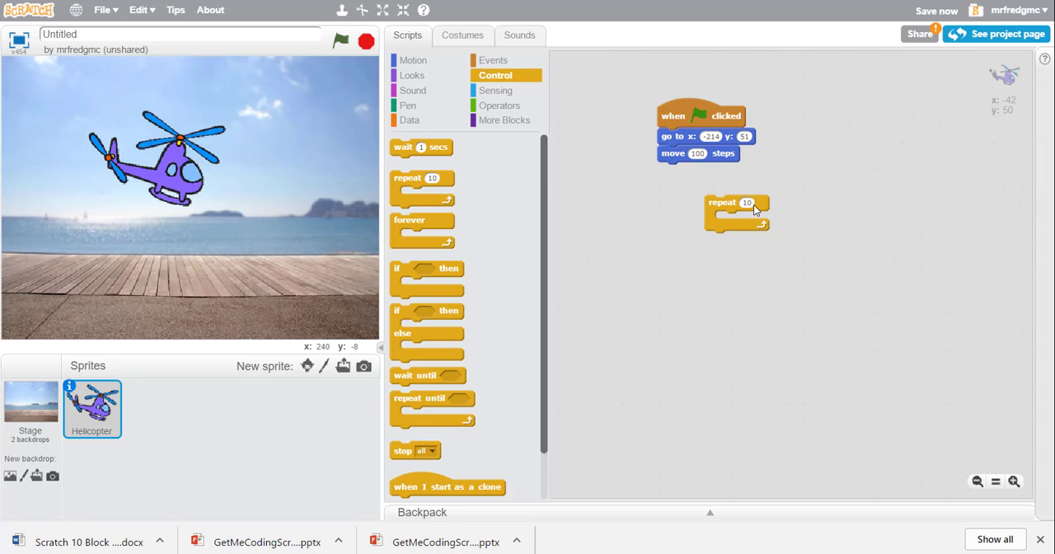
Rebuild the script as green flag, go to x:-214 y:51, then the repeat 10 loop.
left_click_drag(706, 135, 635, 197)
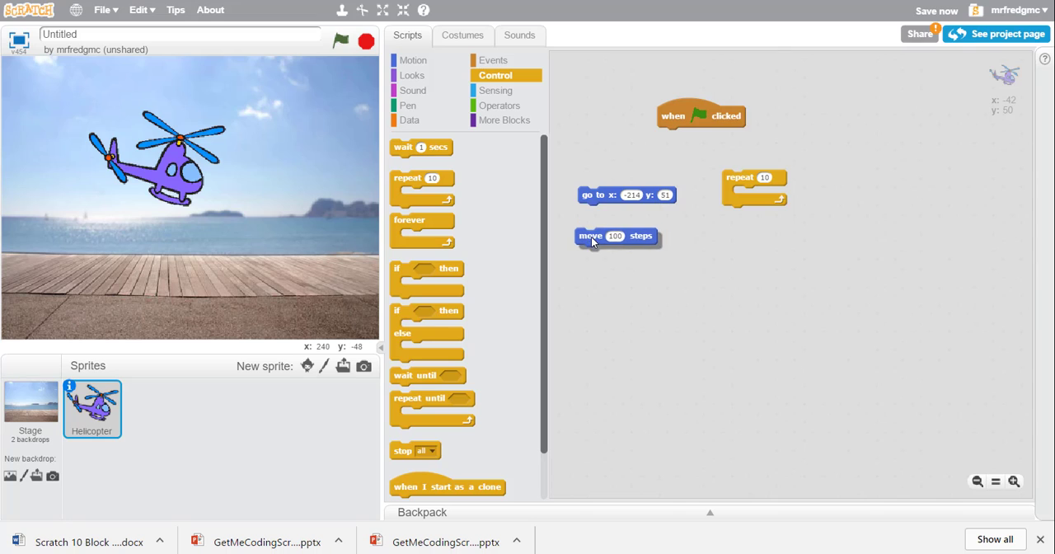
left_click_drag(627, 195, 718, 135)
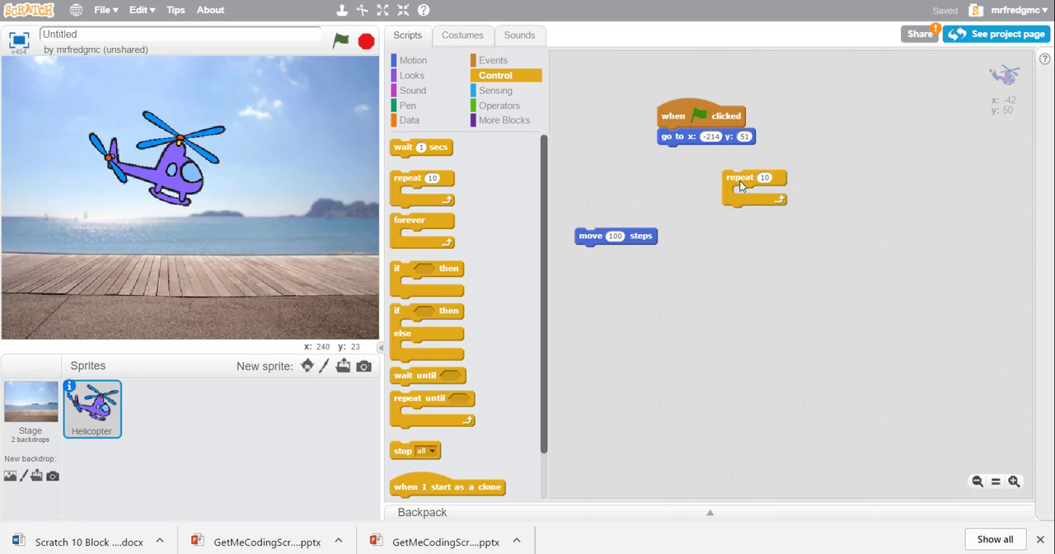
left_click_drag(739, 177, 676, 152)
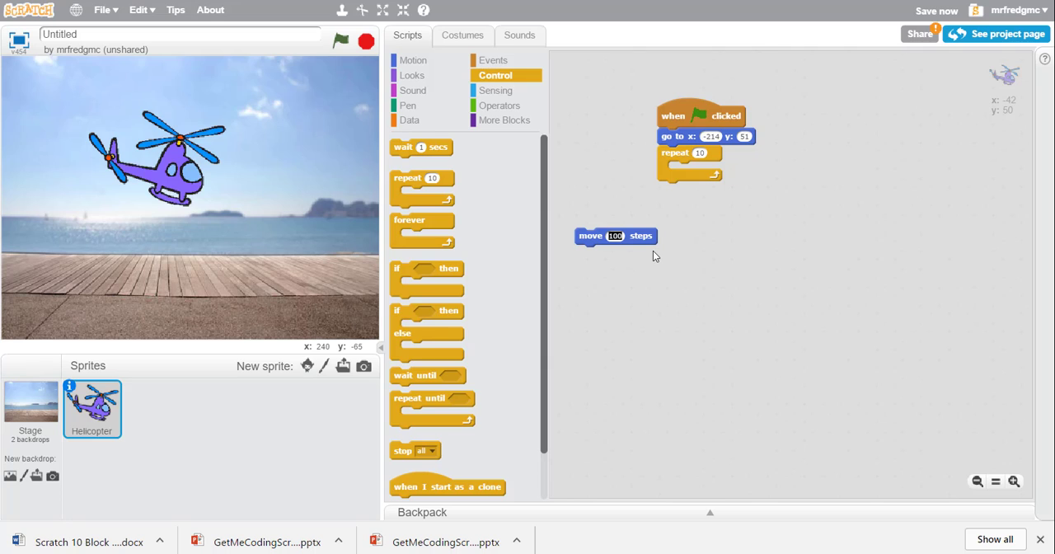
Change the move block to 10 steps and nest it inside the repeat loop.
type("10")
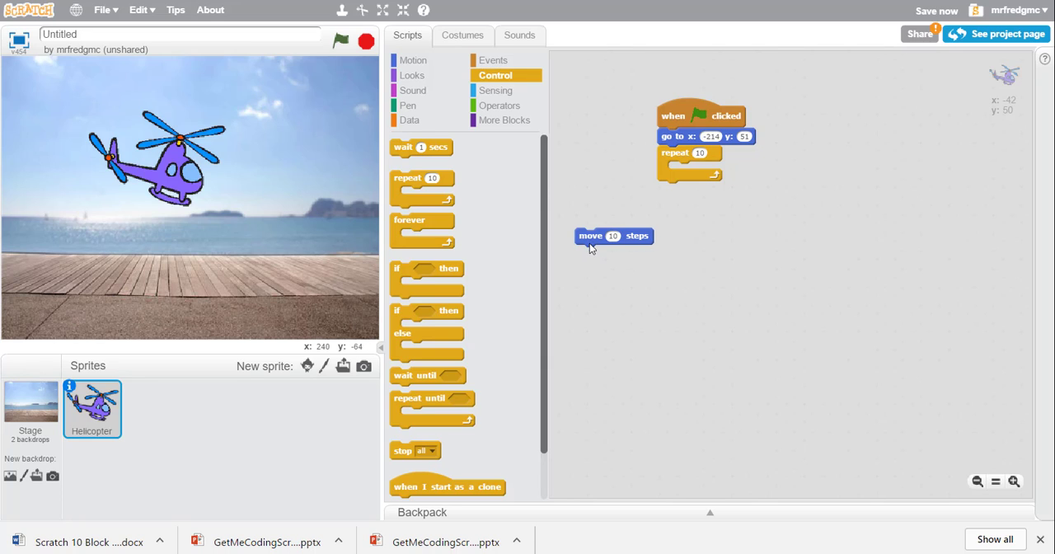
left_click_drag(614, 236, 825, 208)
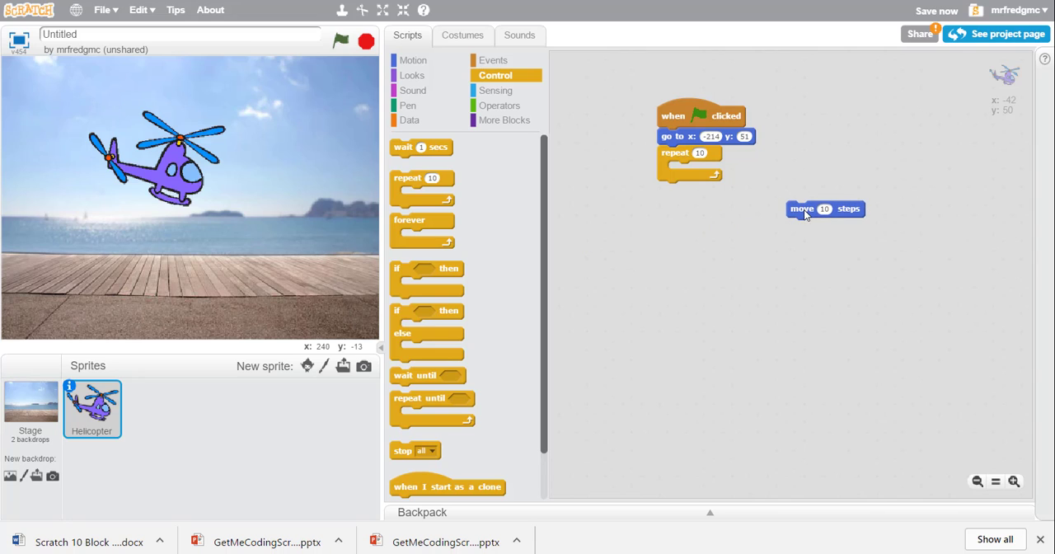
left_click_drag(825, 207, 717, 164)
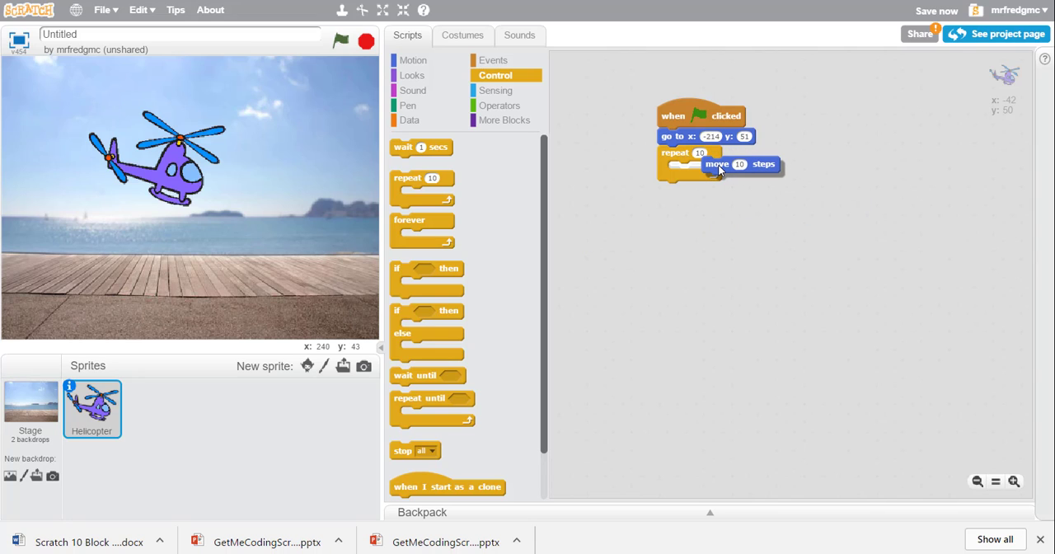
left_click_drag(717, 165, 695, 170)
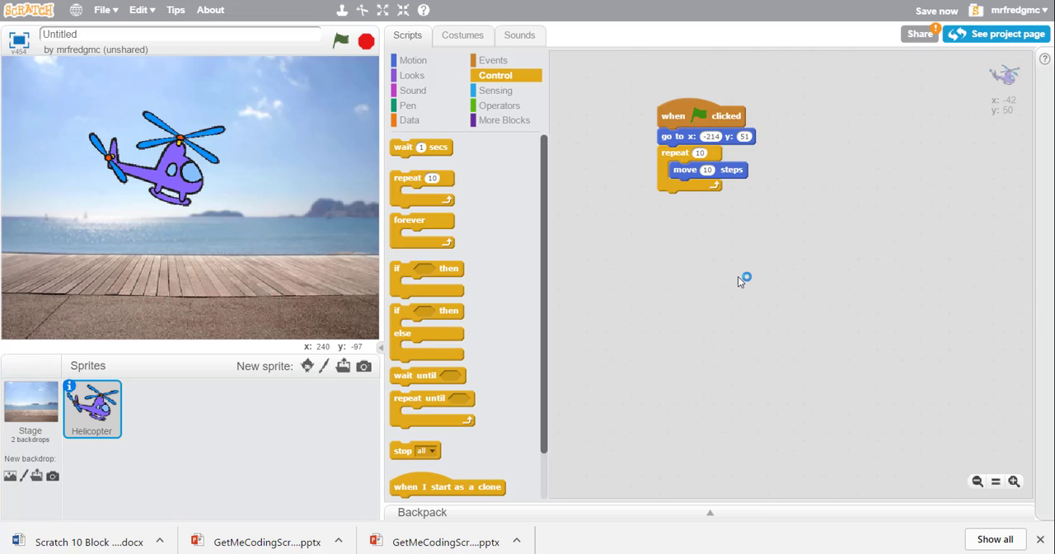
mouse_move(782, 295)
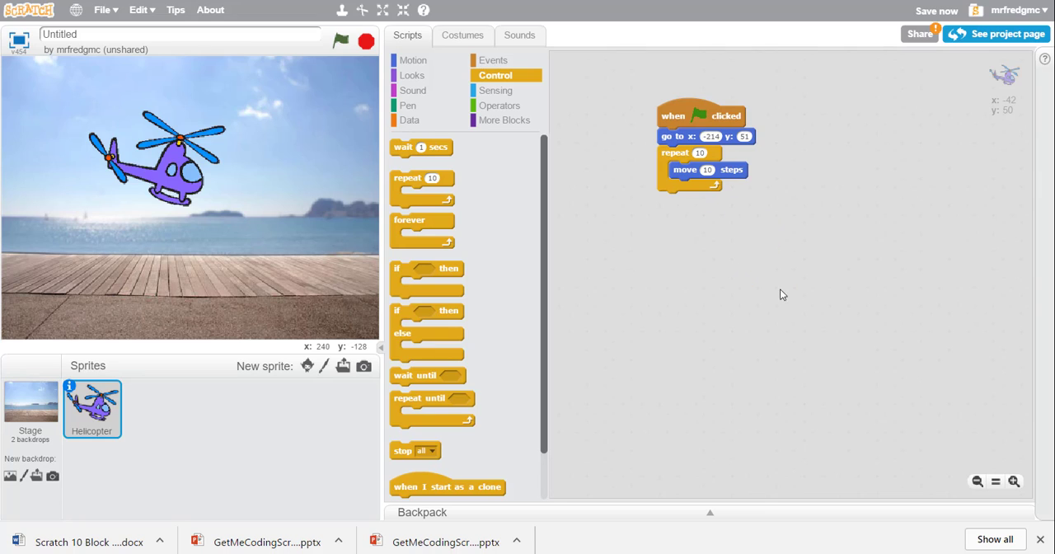
mouse_move(772, 215)
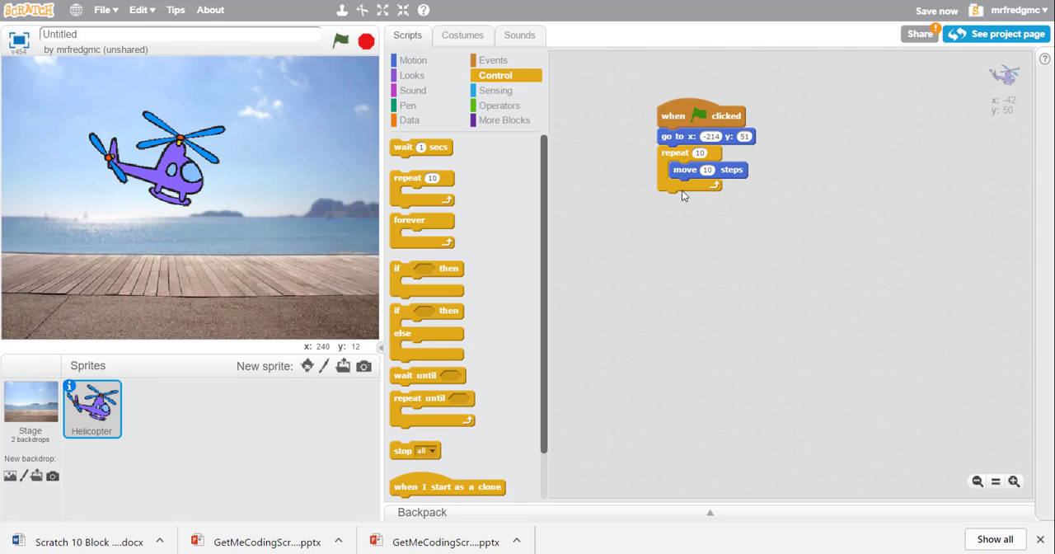
Run the green-flag script several times, sending the helicopter to the left edge then forward to x -114.
left_click(339, 41)
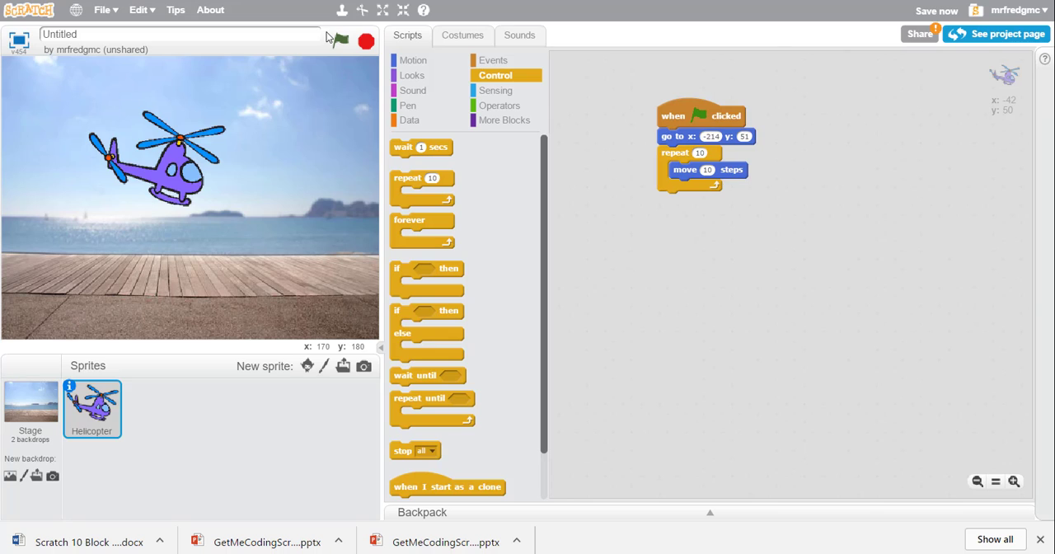
left_click(342, 41)
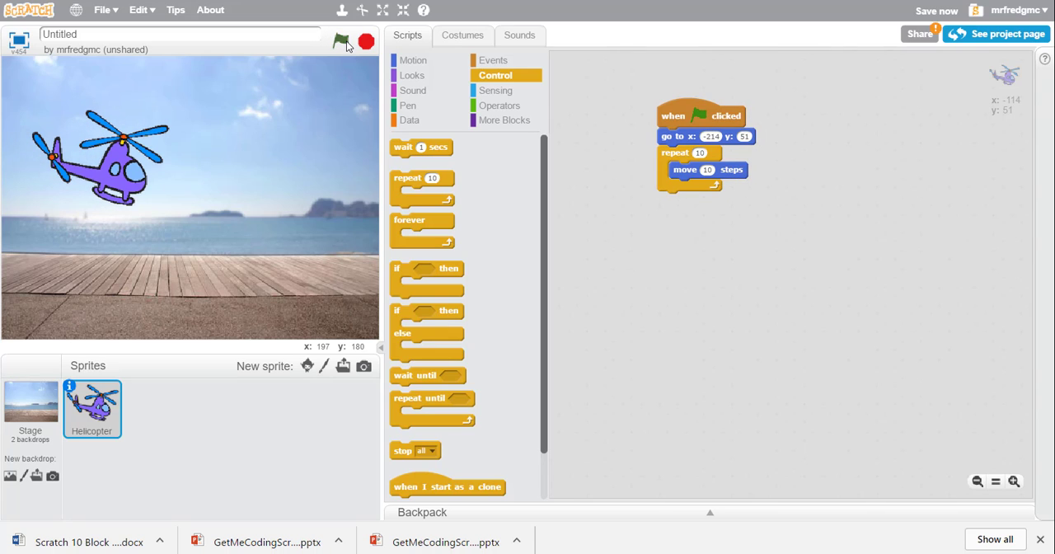
left_click(342, 41)
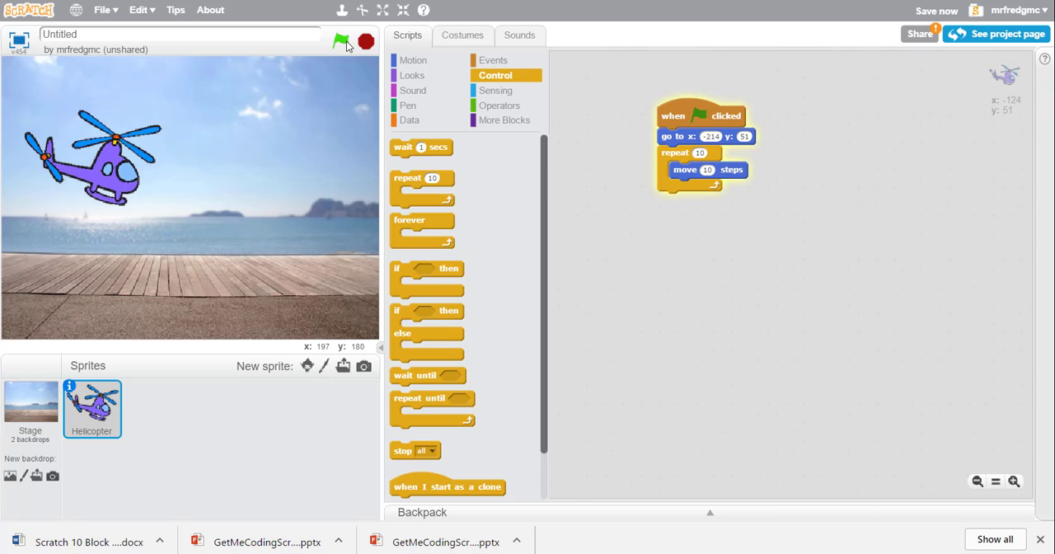
left_click(340, 42)
type("30")
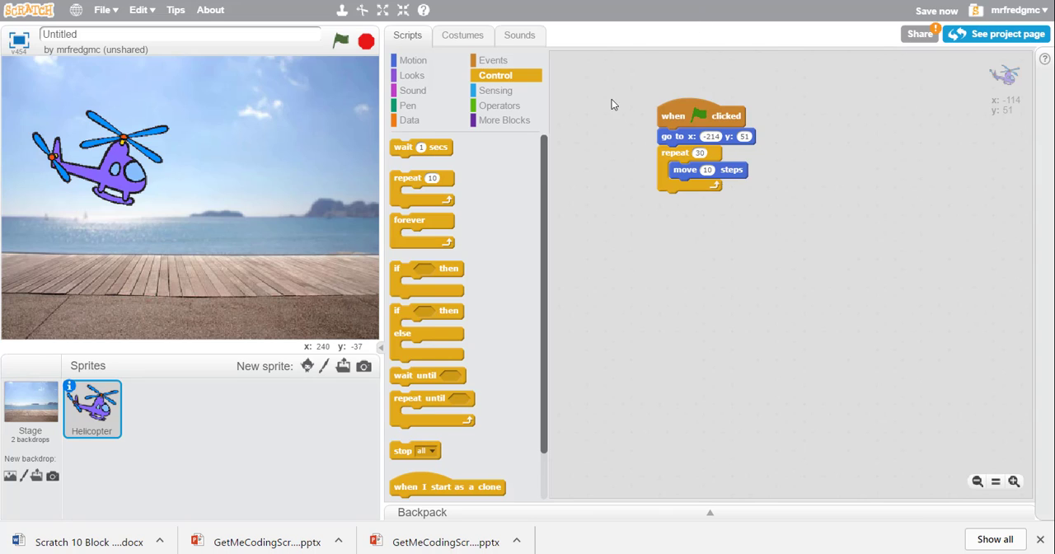
Run the script twice more so the helicopter flies past centre to about x 86.
left_click(341, 41)
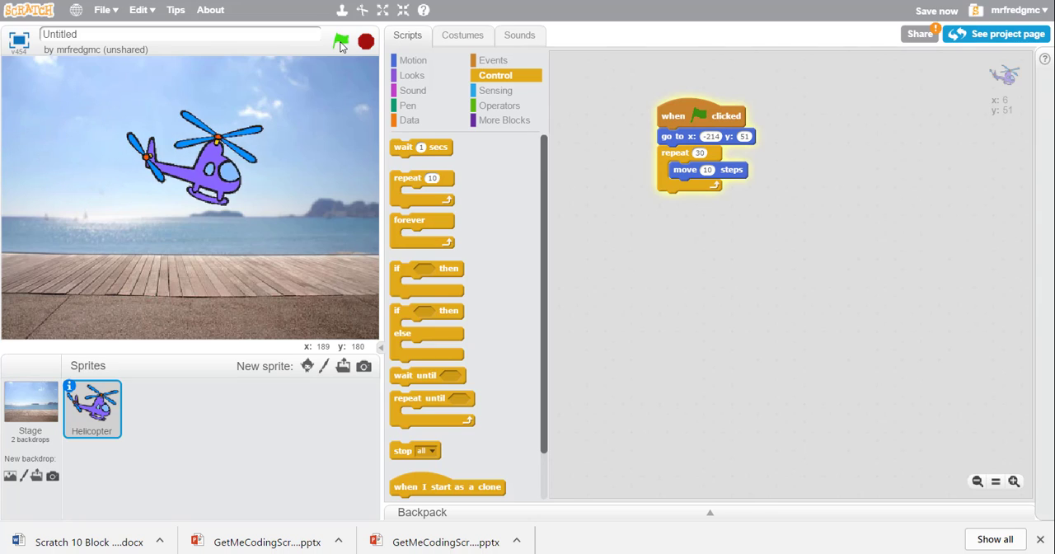
left_click(340, 42)
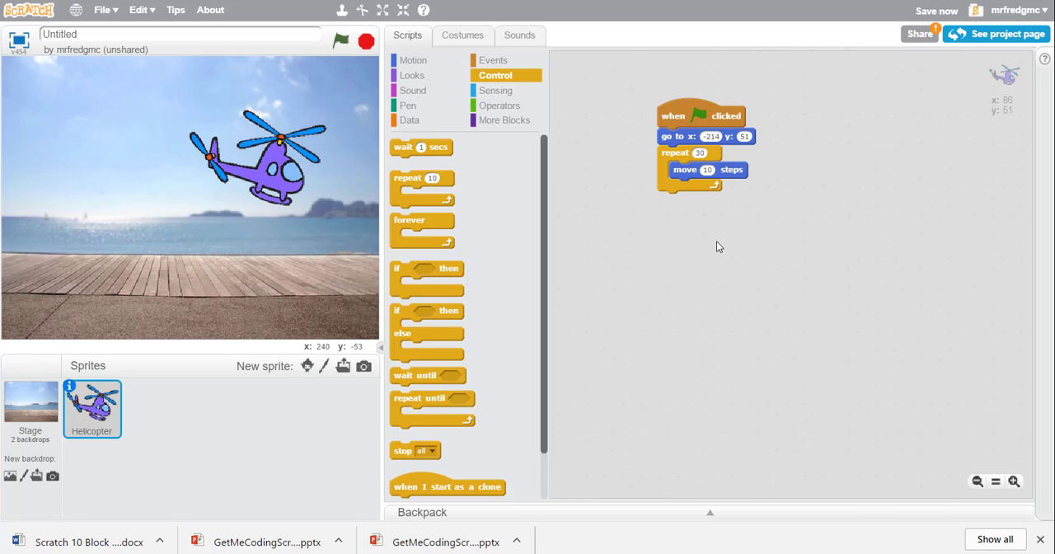
mouse_move(735, 231)
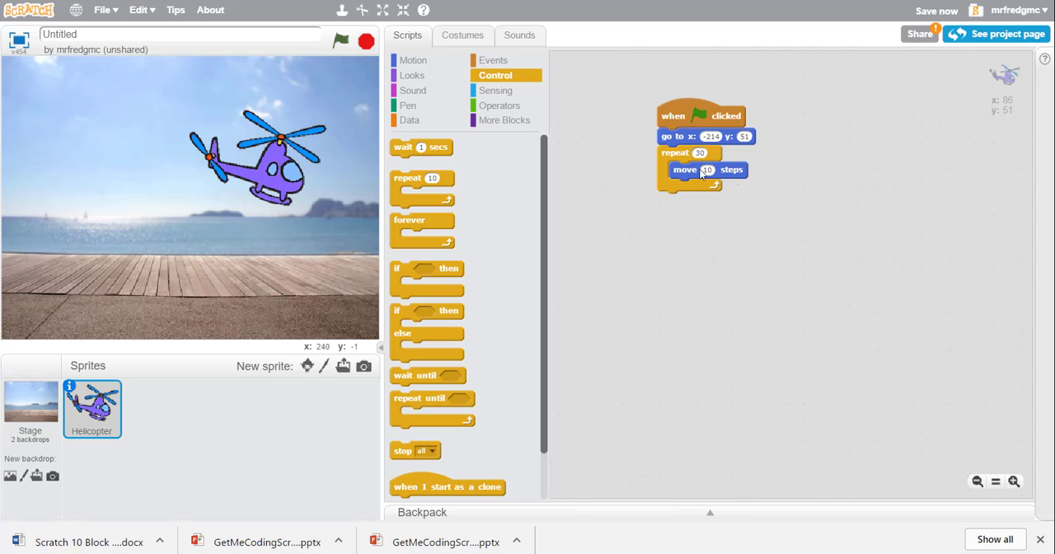
mouse_move(716, 206)
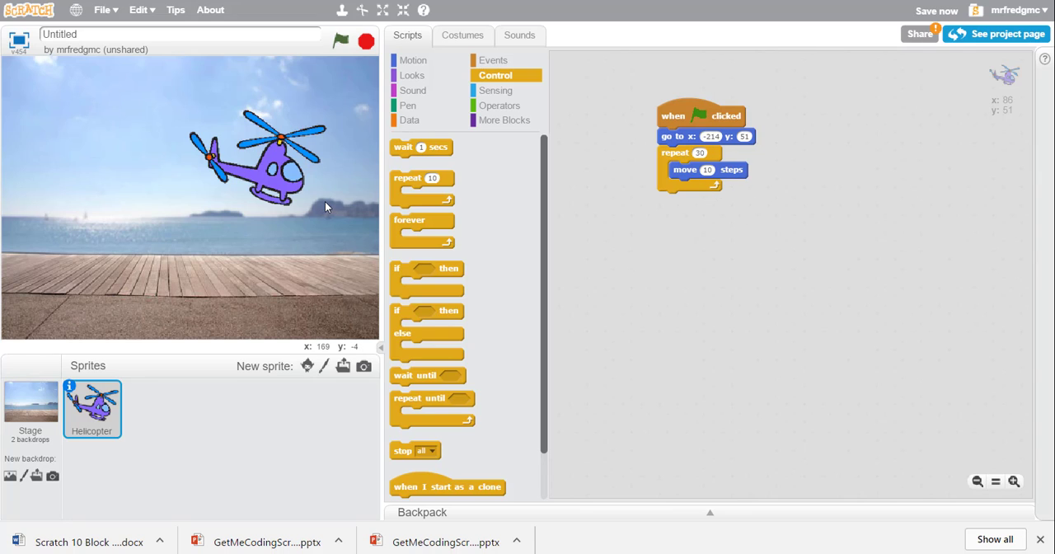
mouse_move(723, 211)
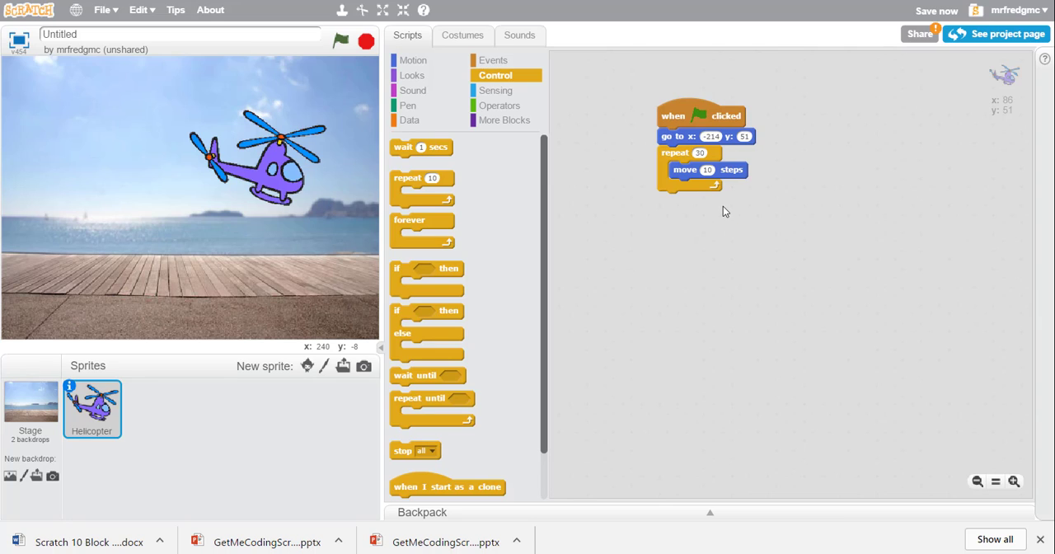
mouse_move(683, 267)
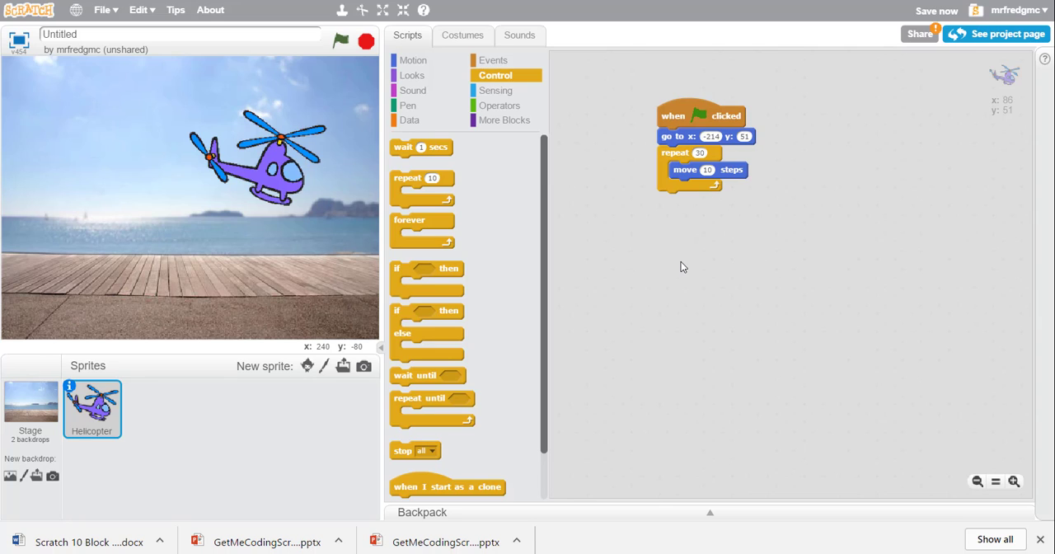
mouse_move(690, 244)
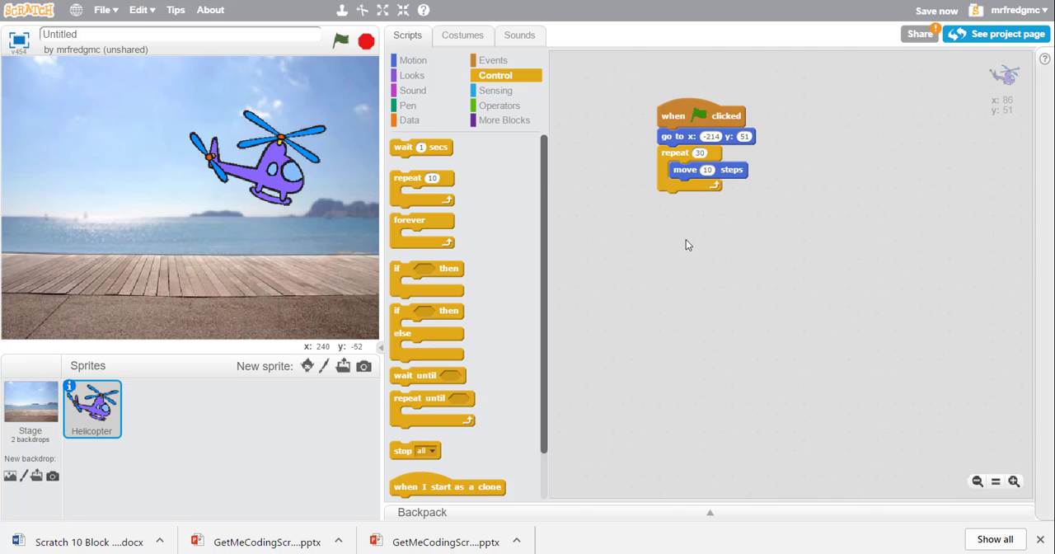